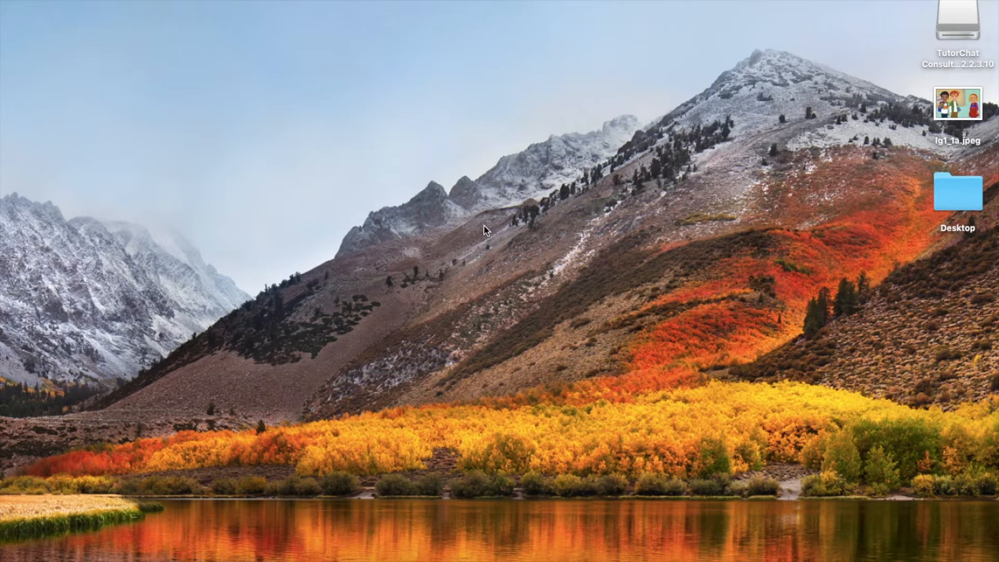
mouse_move(994, 109)
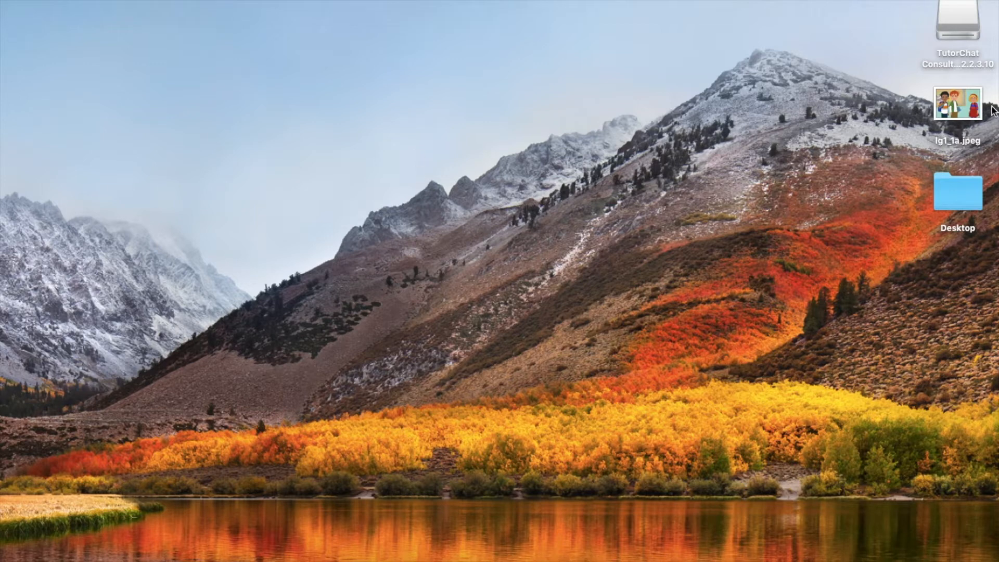
Open lg1_1a.jpeg in Preview and mark a tight capture rectangle around the cartoon boy's head.
double_click(958, 105)
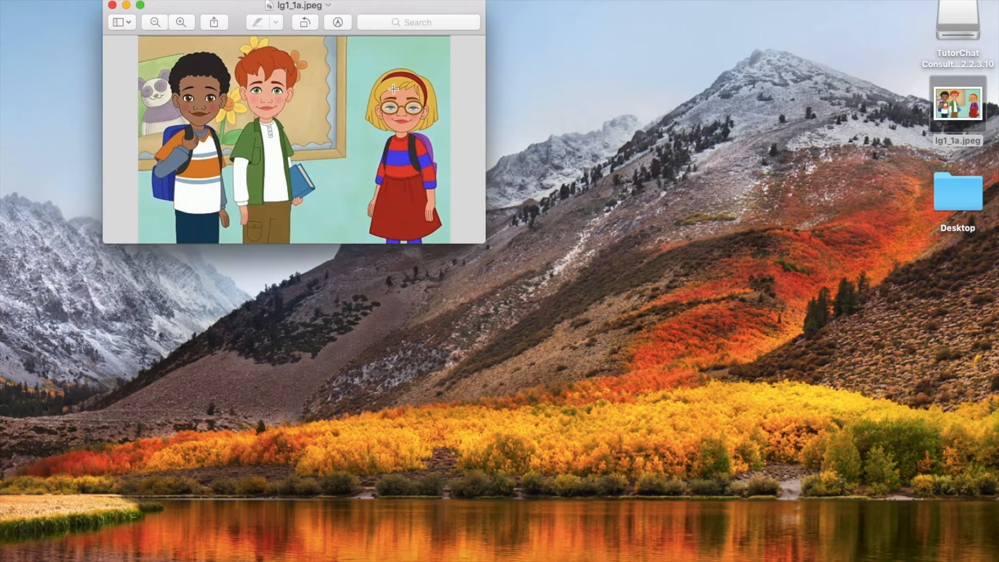
mouse_move(444, 80)
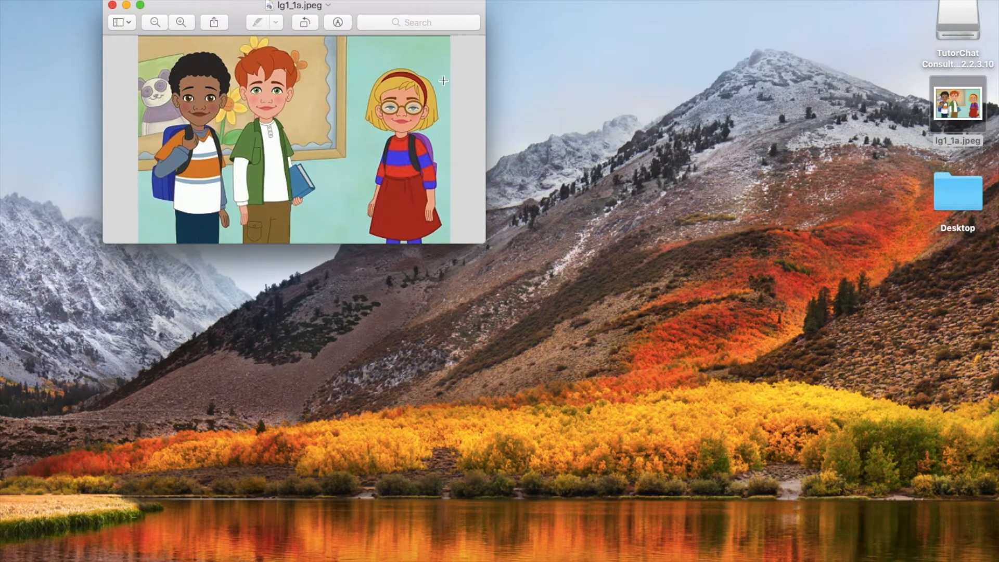
drag(444, 80, 353, 150)
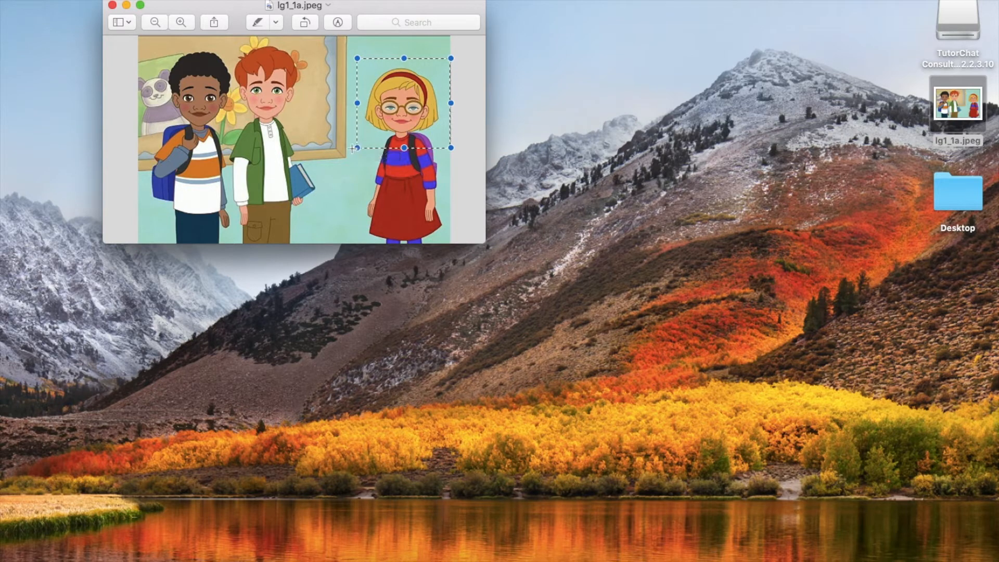
click(475, 132)
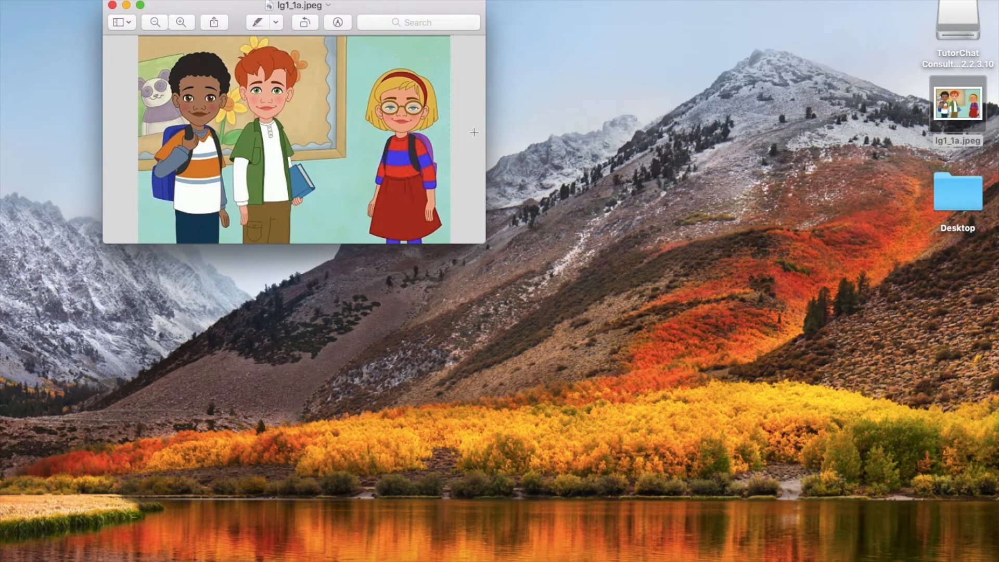
mouse_move(396, 91)
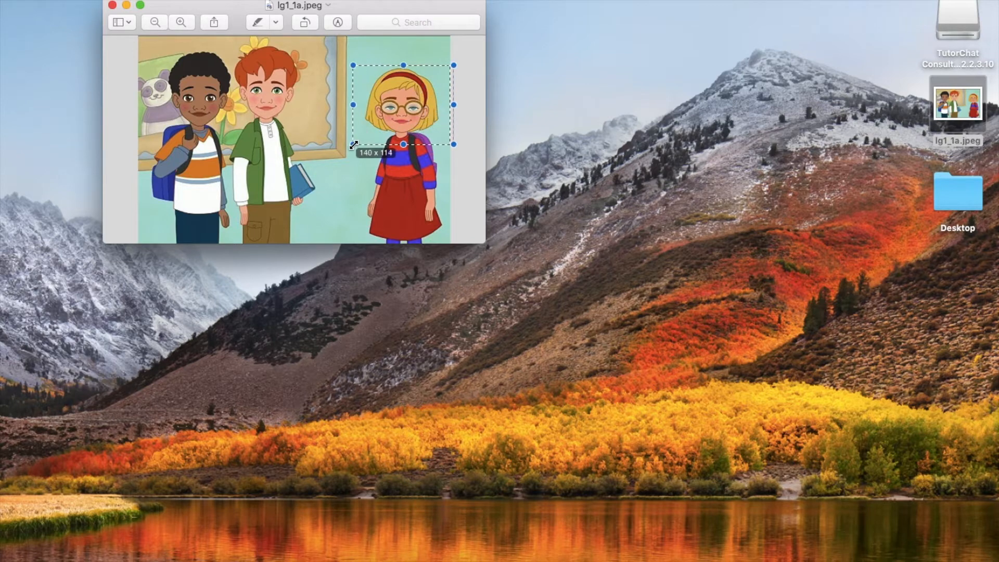
drag(401, 143, 402, 137)
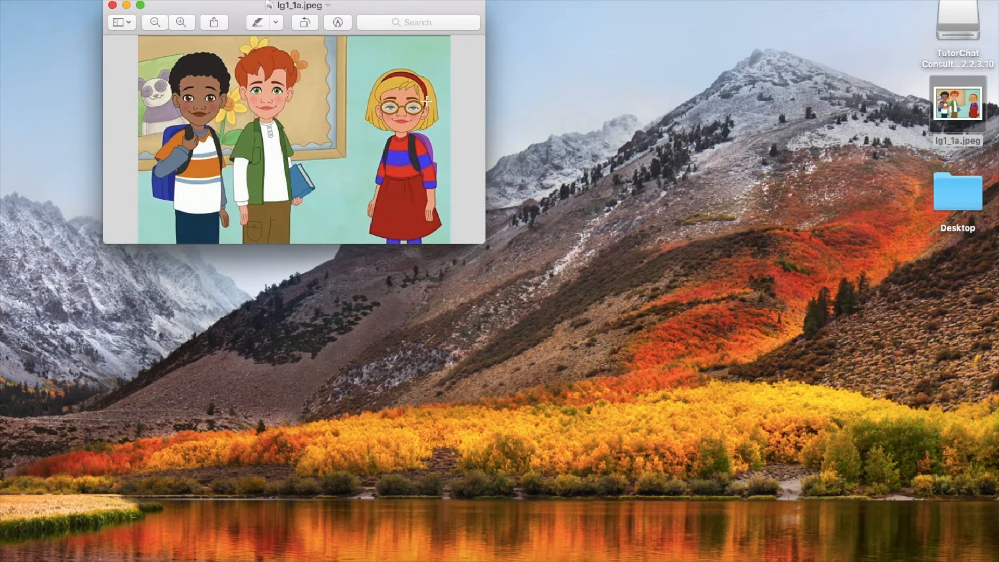
mouse_move(415, 104)
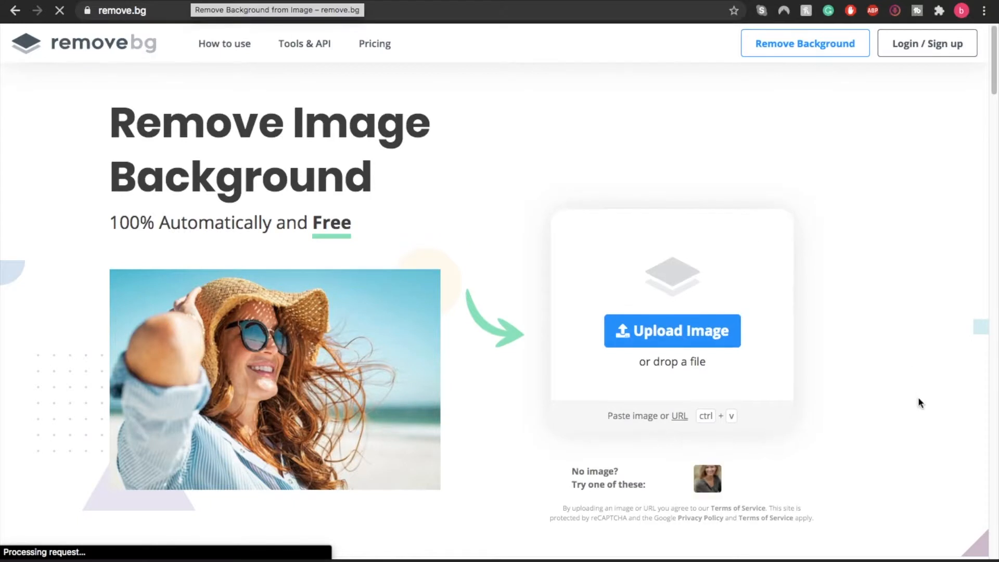
Upload the head screenshot to remove.bg for background removal.
click(671, 331)
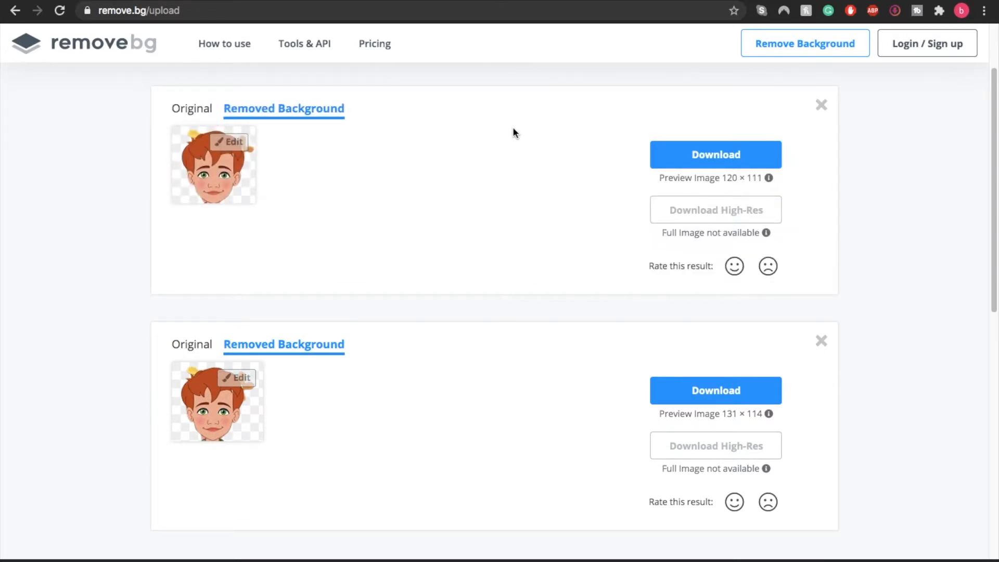
mouse_move(502, 153)
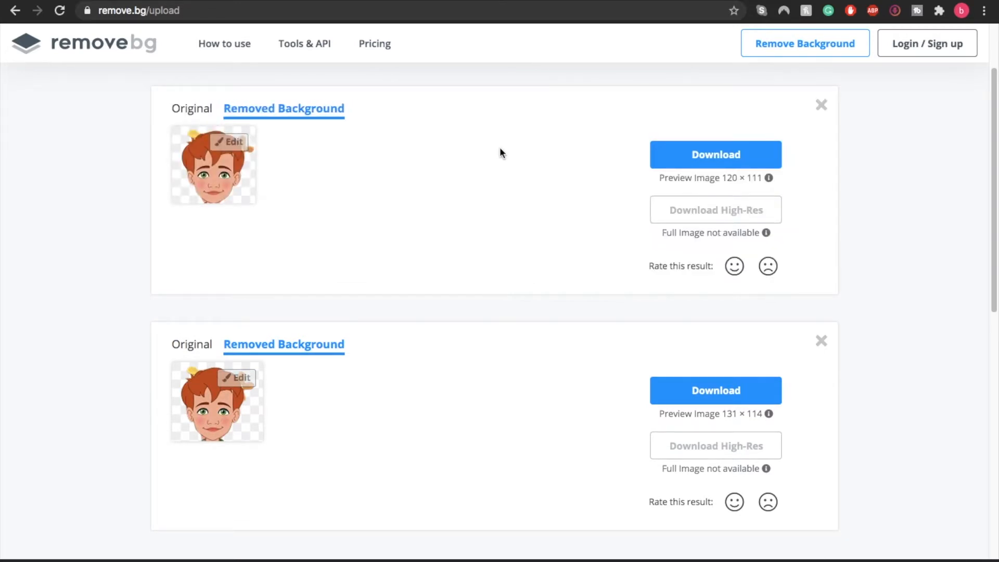
mouse_move(236, 171)
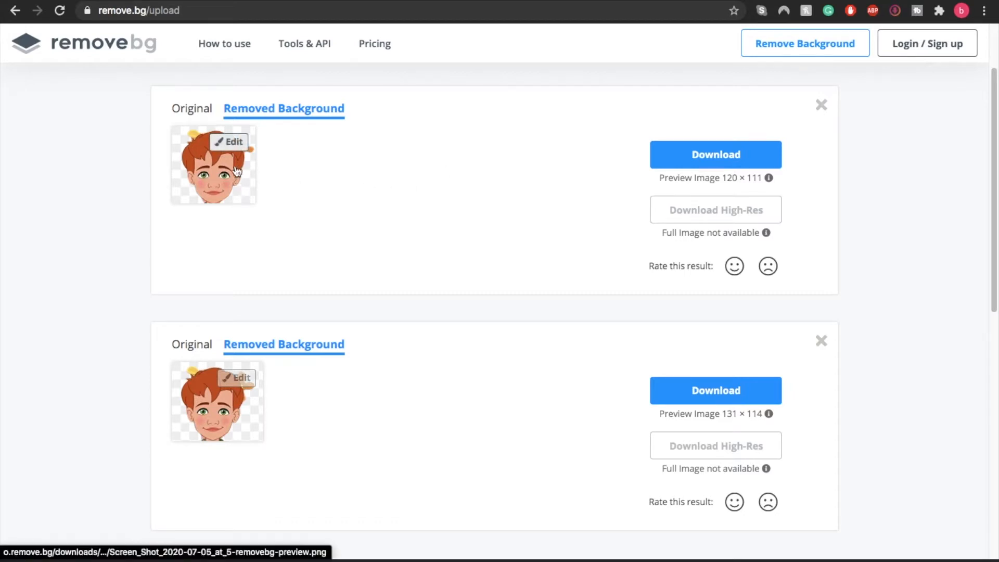
Touch up the first cut-out with Erase / Restore and download the boy's head as a PNG.
click(229, 141)
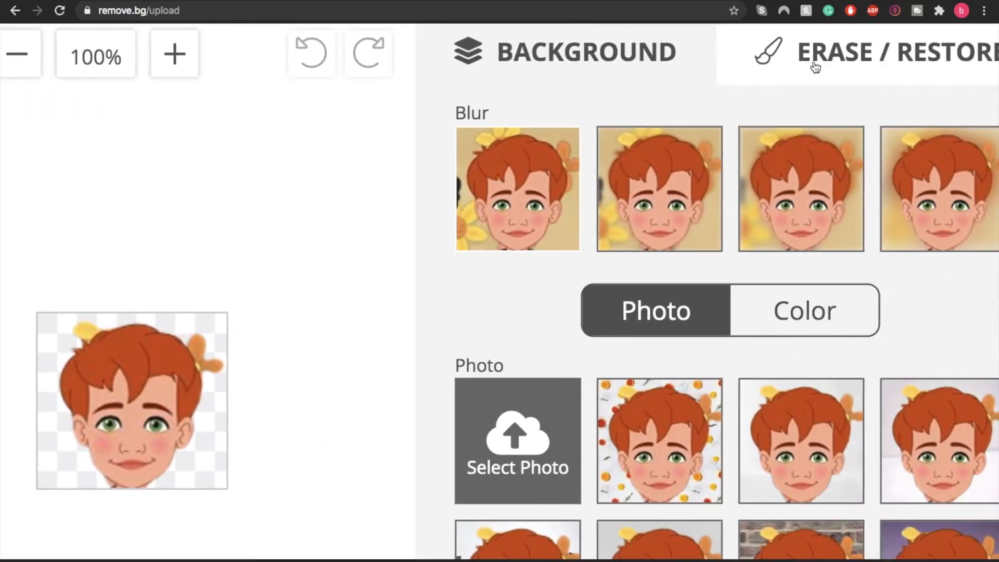
click(835, 52)
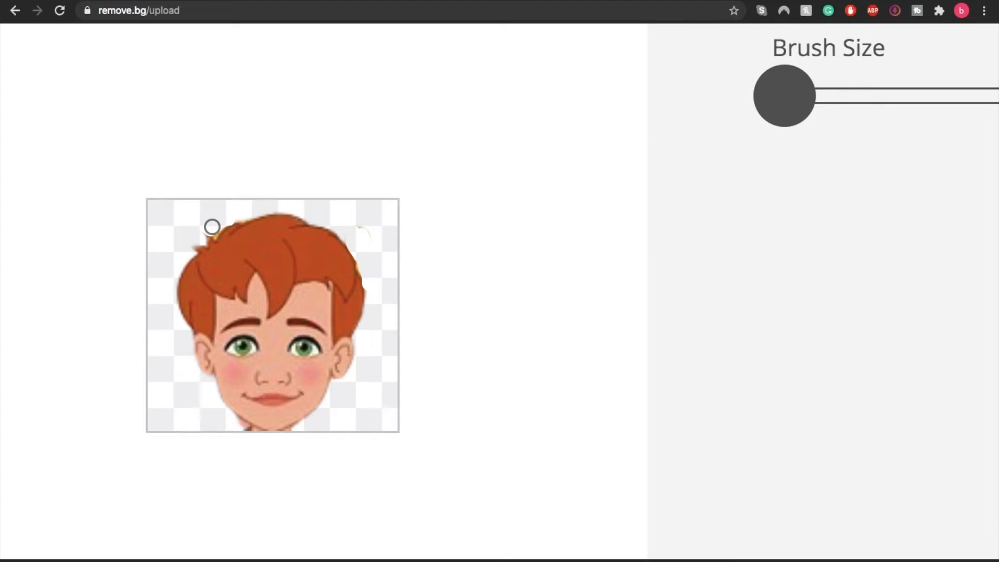
mouse_move(267, 435)
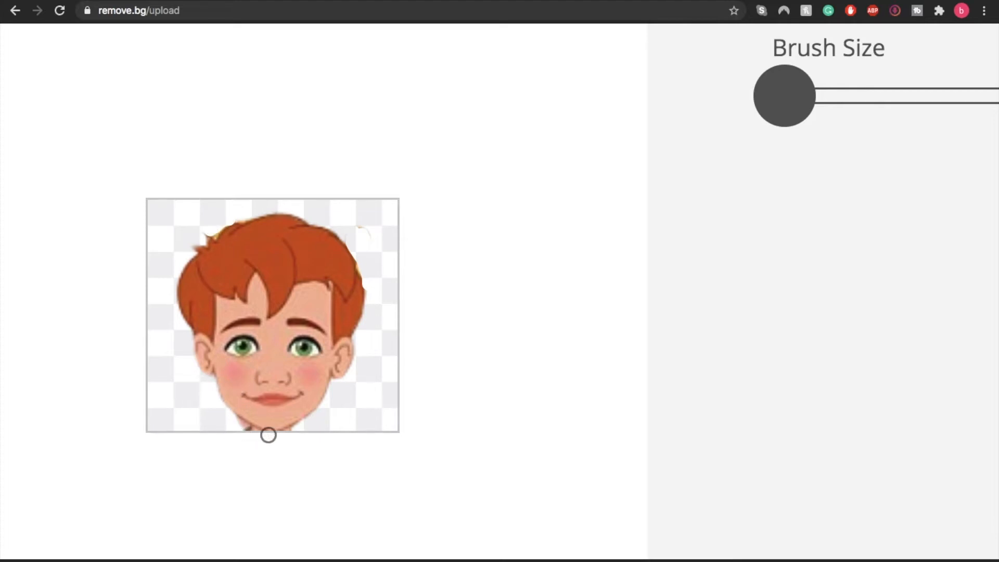
mouse_move(288, 437)
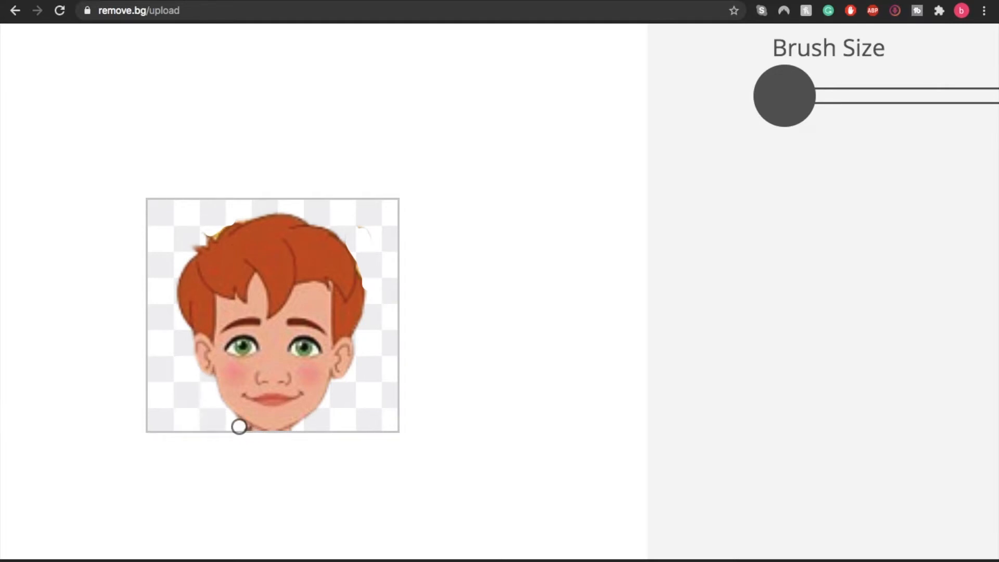
mouse_move(259, 435)
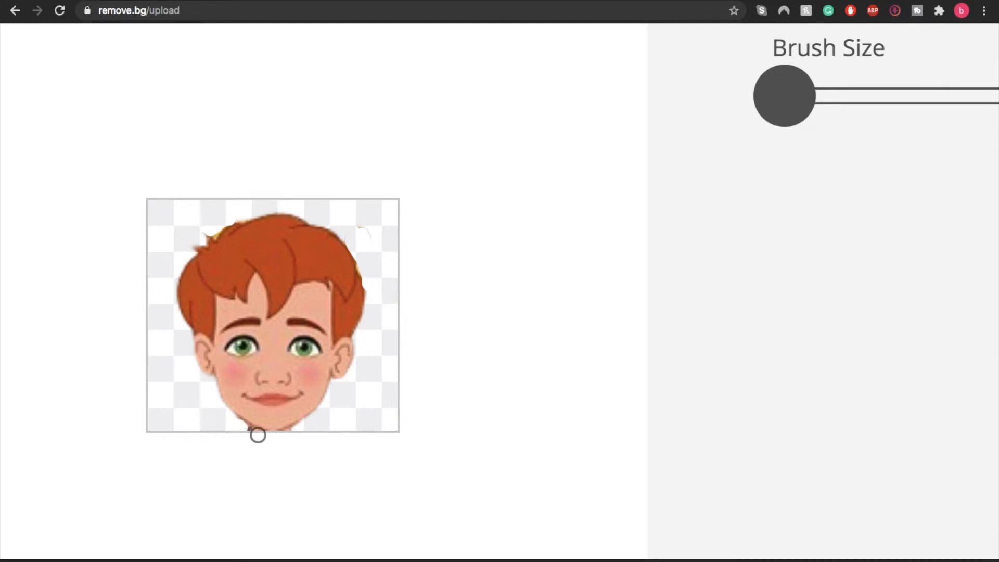
mouse_move(246, 433)
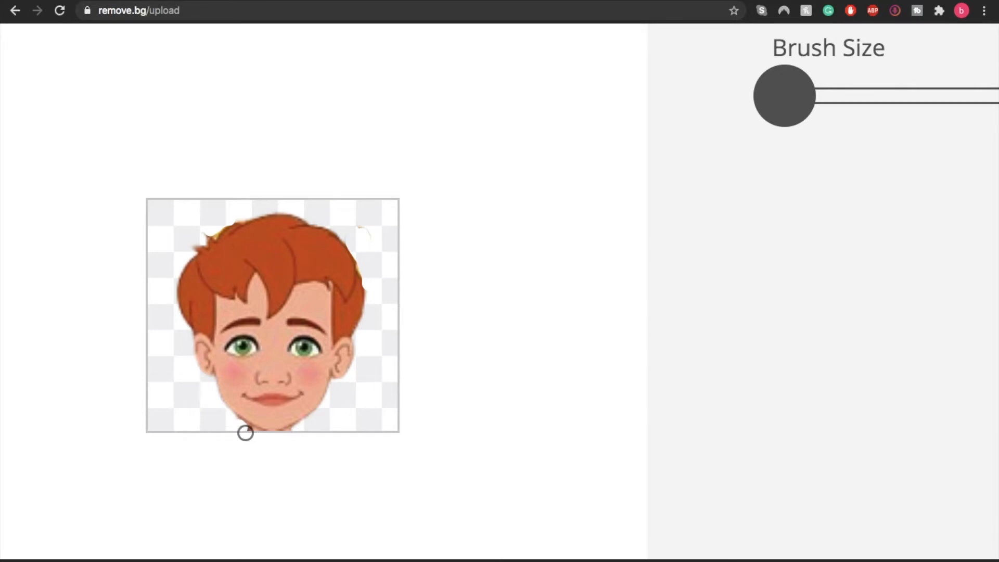
mouse_move(295, 431)
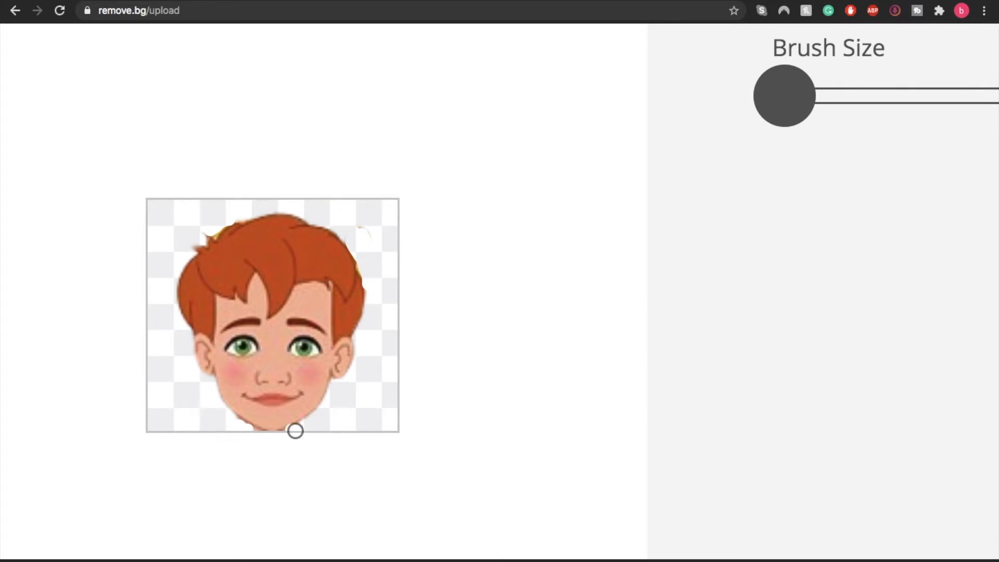
mouse_move(550, 470)
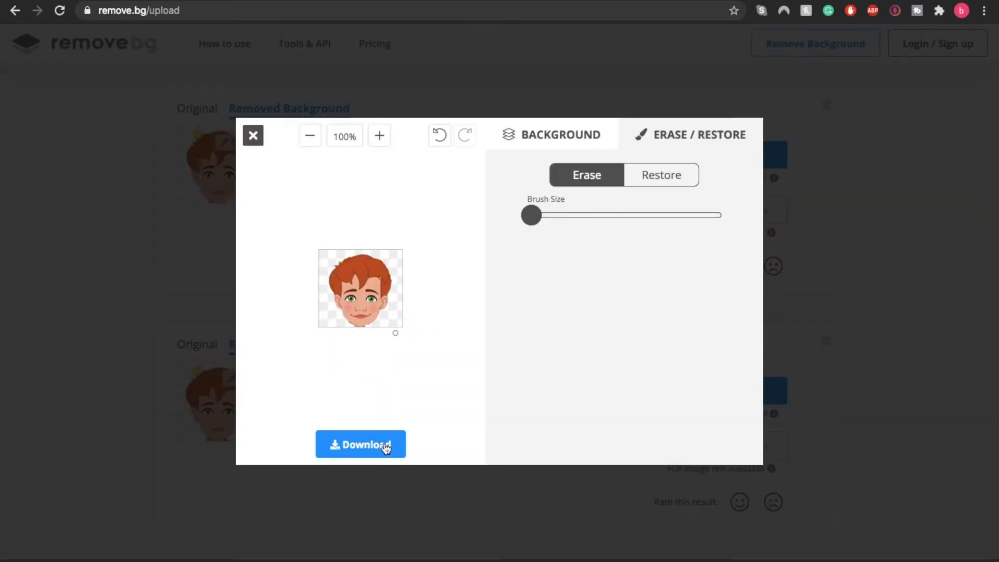
mouse_move(579, 310)
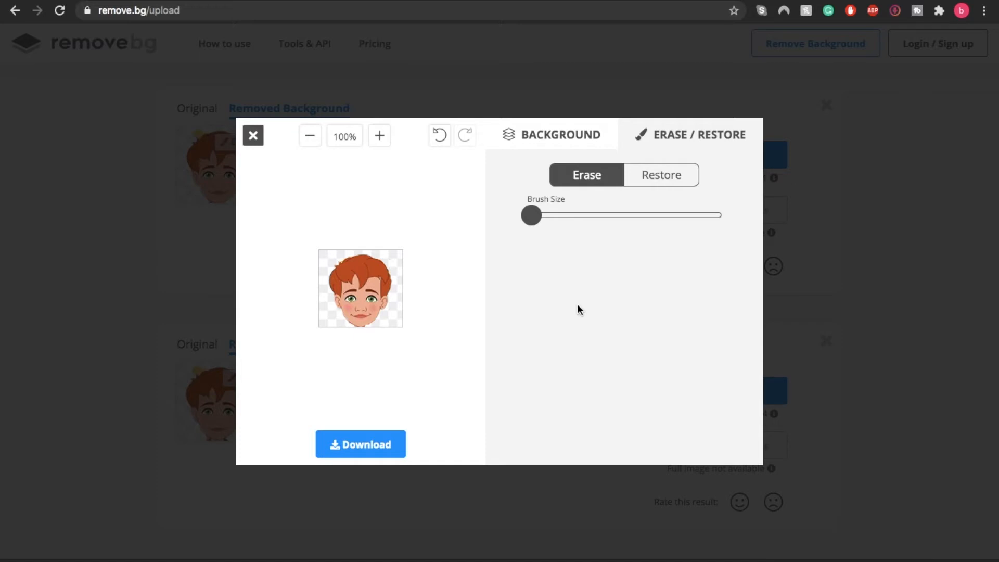
mouse_move(436, 411)
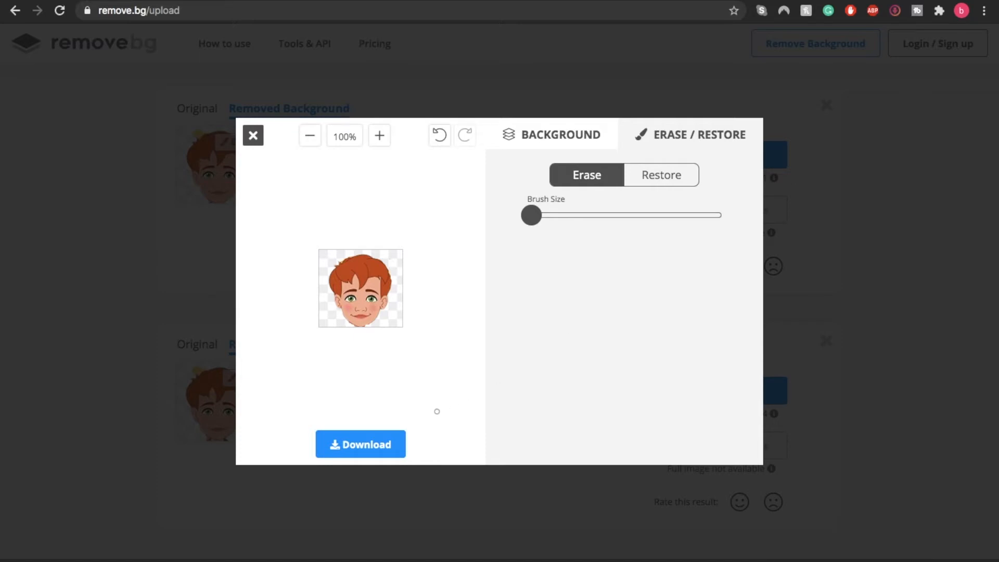
mouse_move(394, 444)
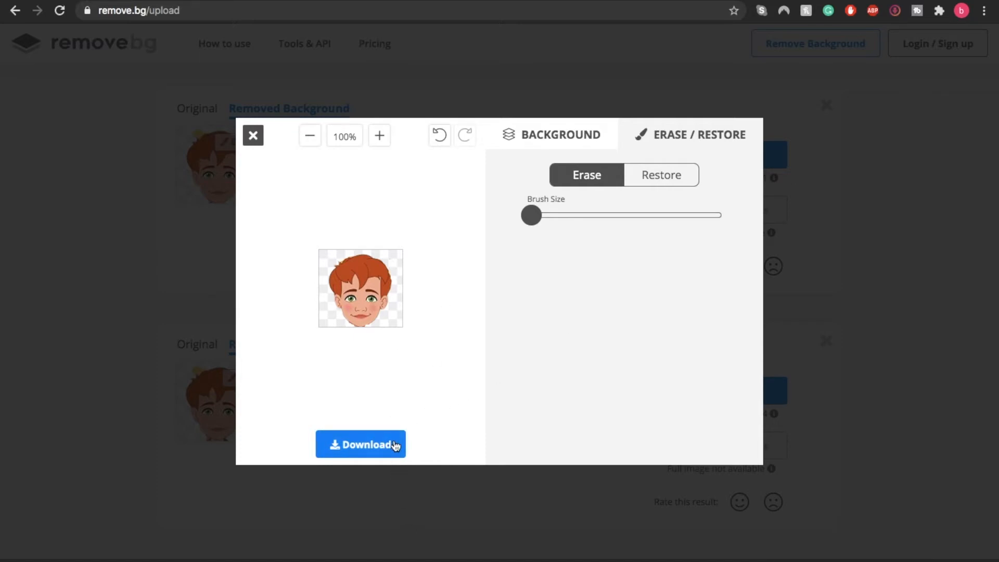
click(362, 444)
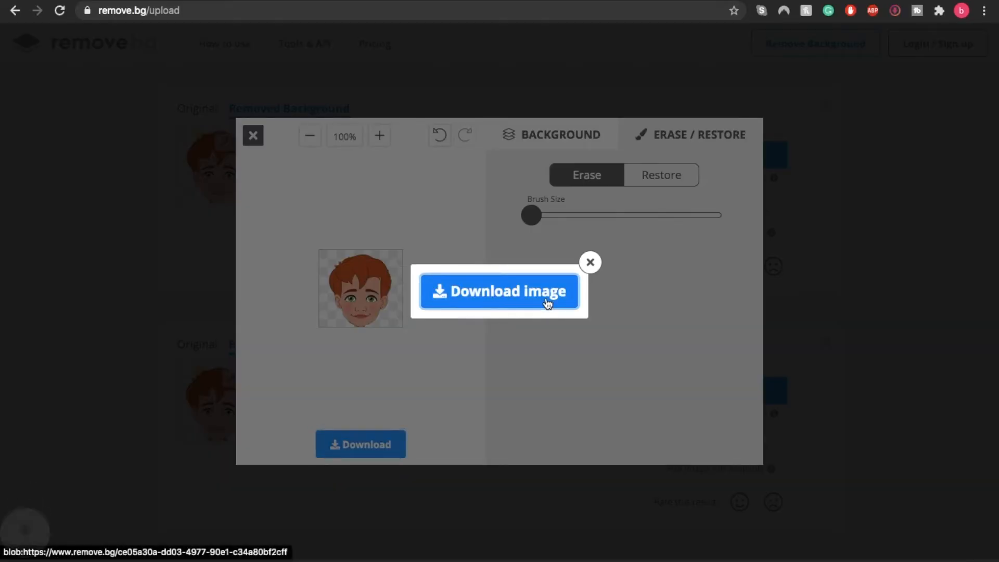
click(499, 290)
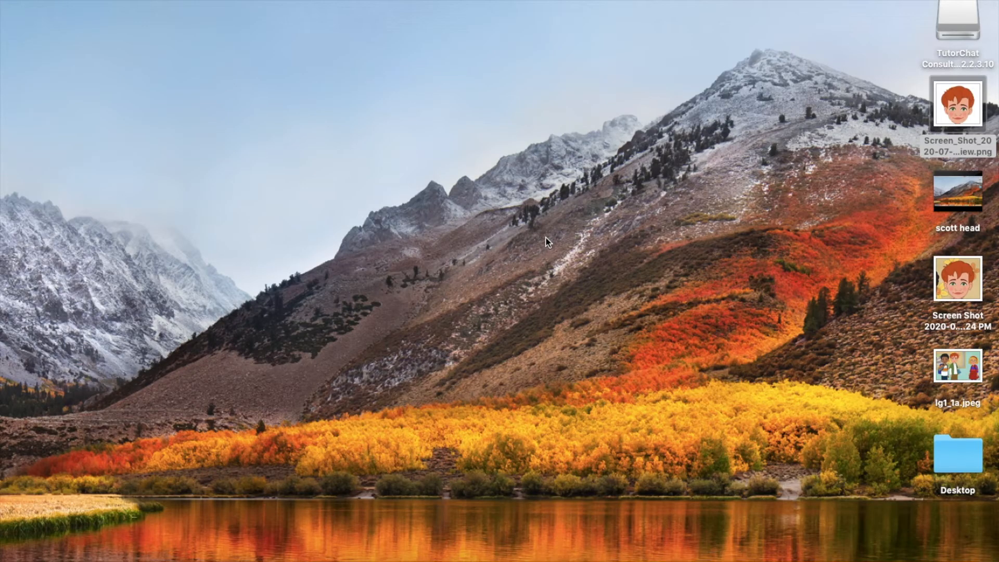
mouse_move(535, 239)
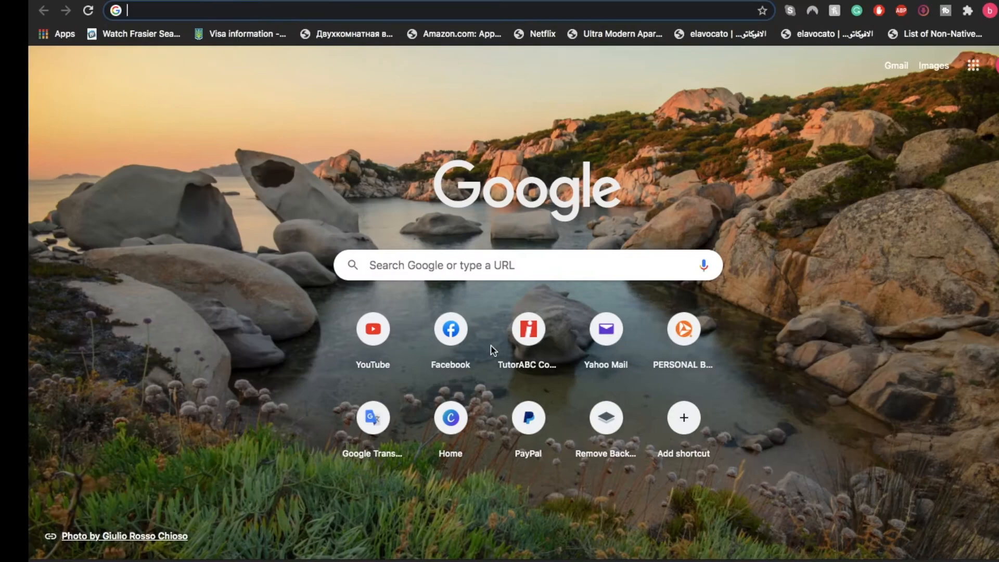
Search for ManyCam and go to the ManyCam website from the results.
text(manhattan.kh.ua)
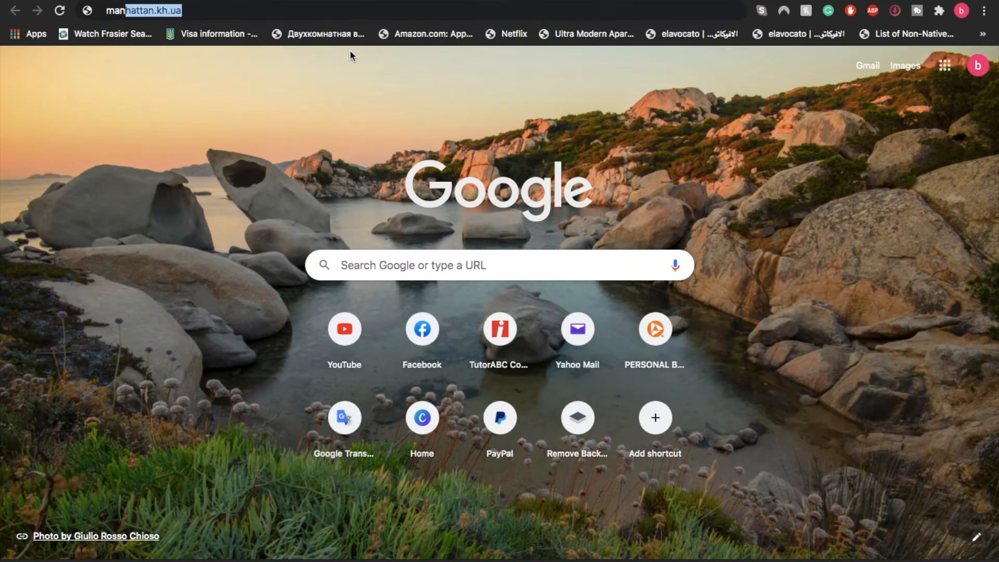
key(Return)
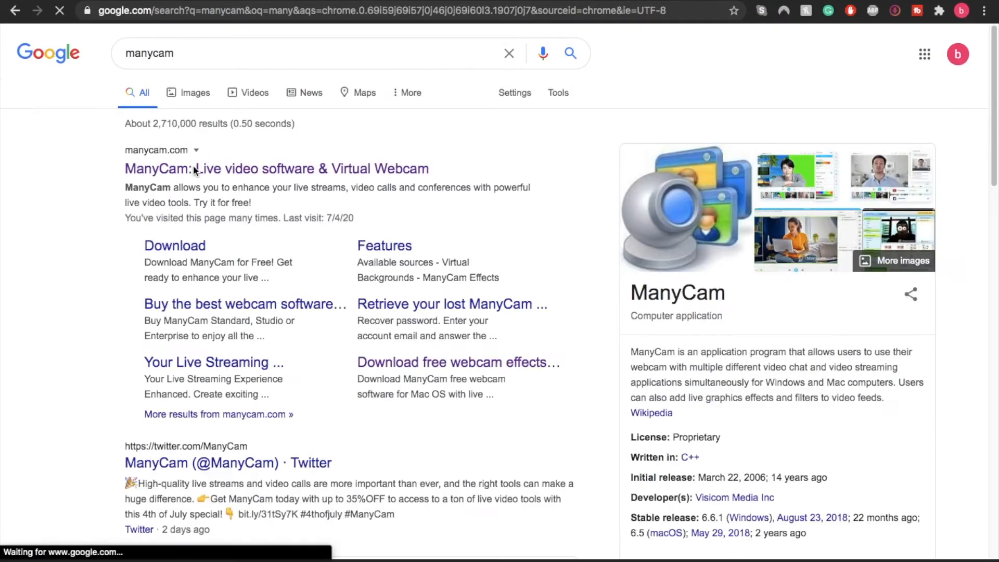
click(276, 169)
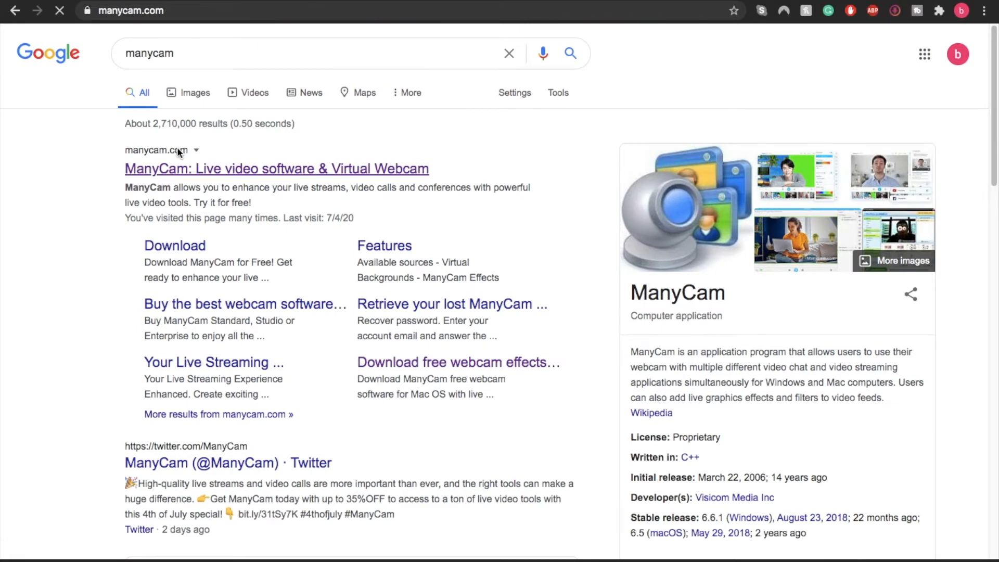
click(276, 169)
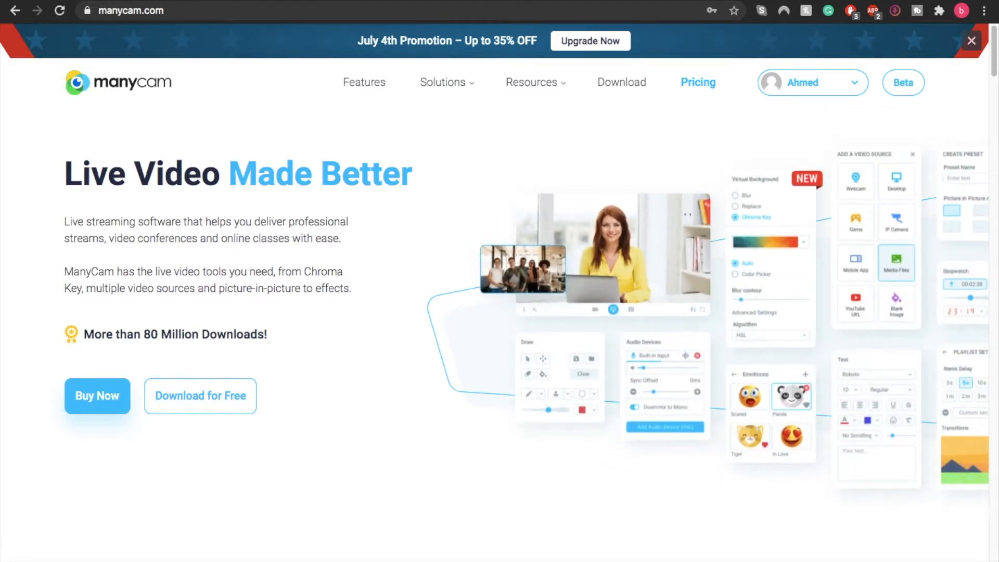
Navigate via Resources to the ManyCam Filters and Effects page.
click(531, 81)
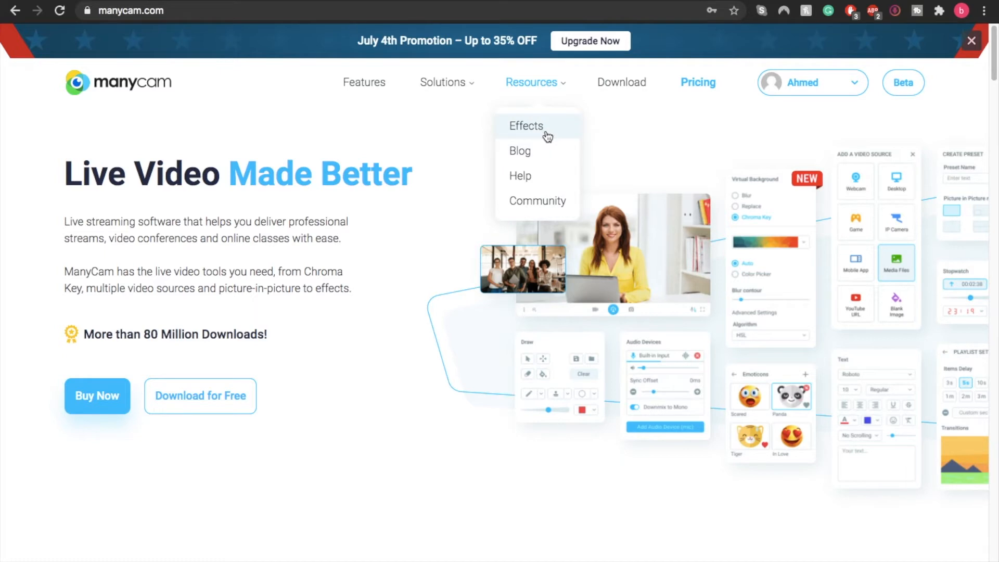
click(526, 126)
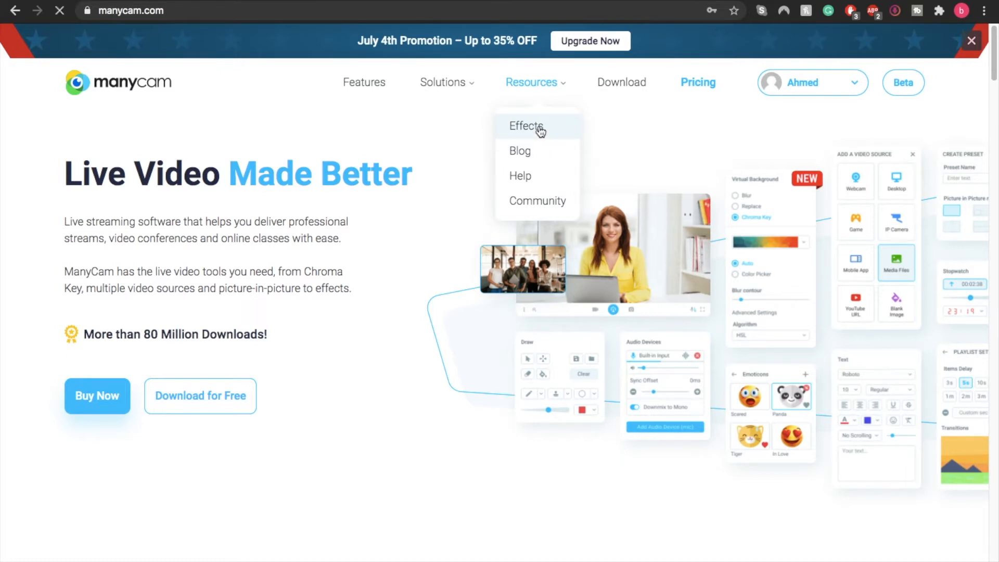
click(524, 126)
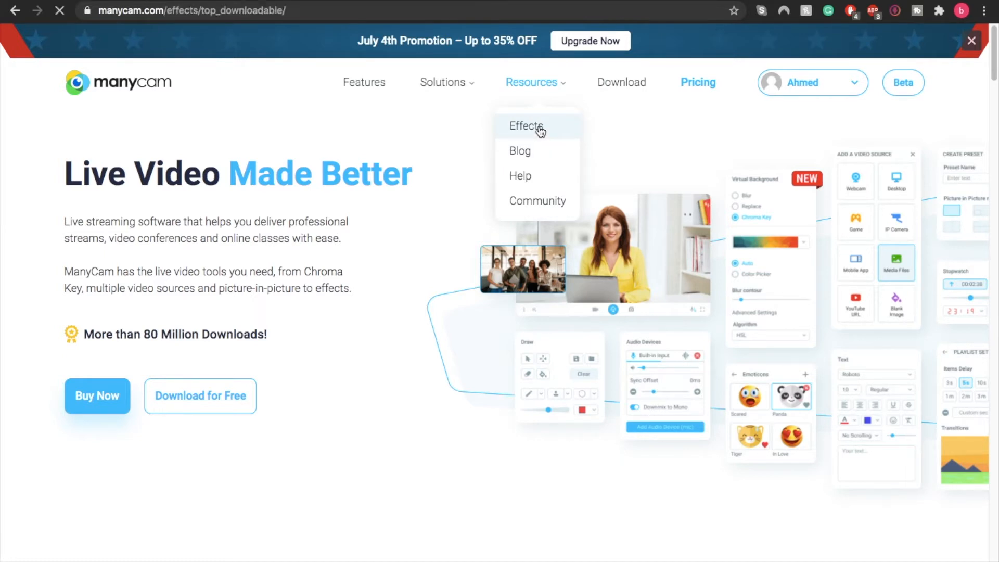
click(524, 126)
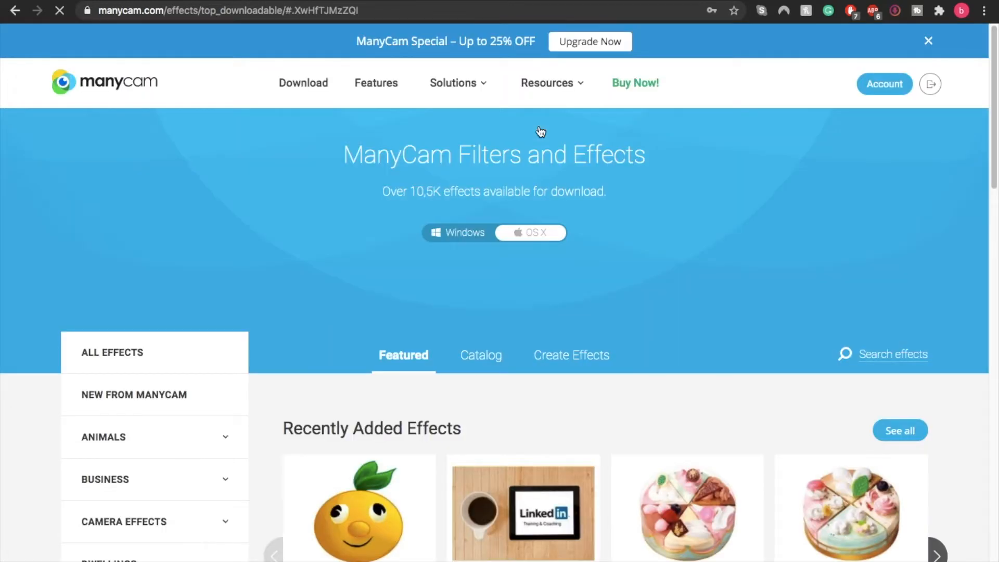
mouse_move(540, 272)
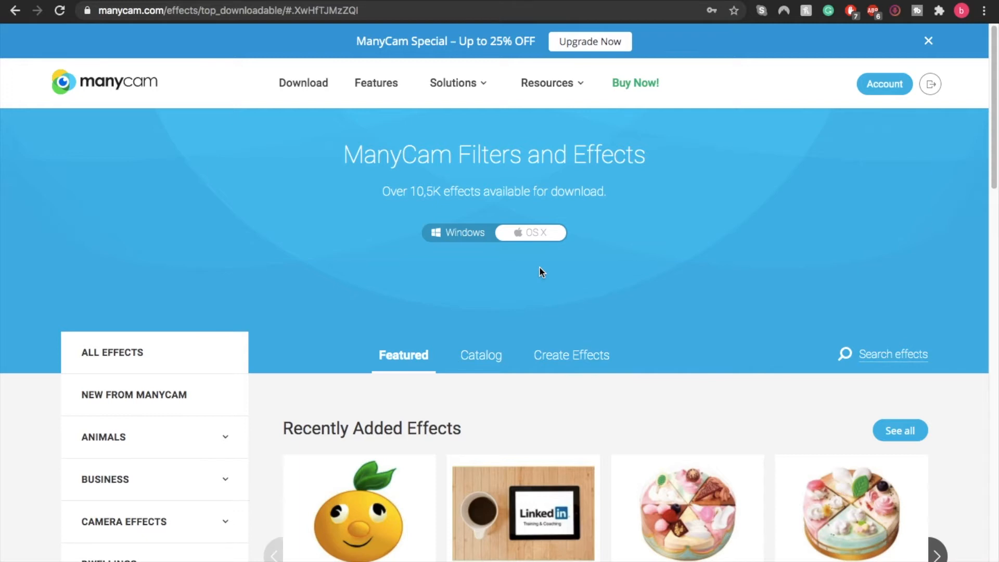
mouse_move(547, 269)
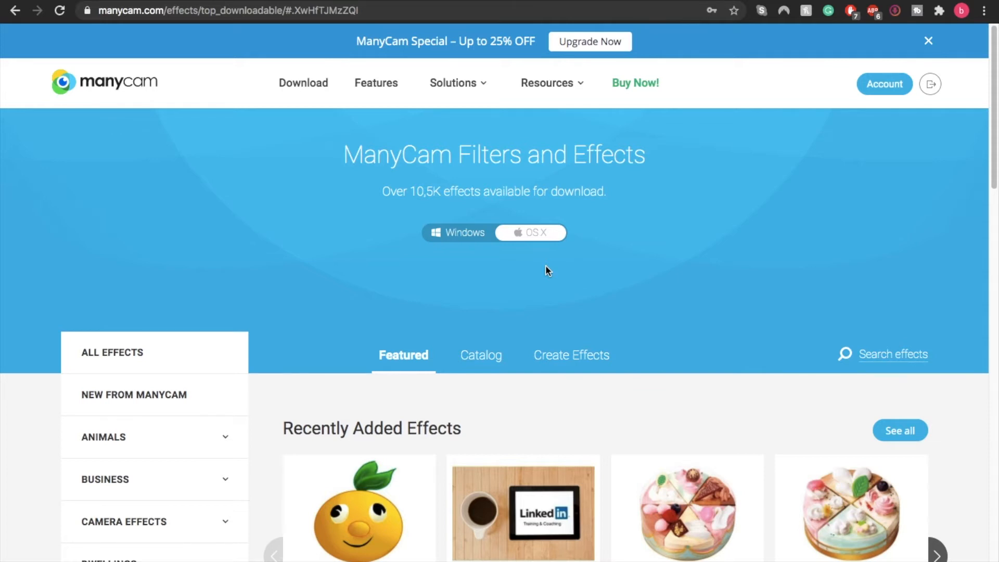
mouse_move(586, 323)
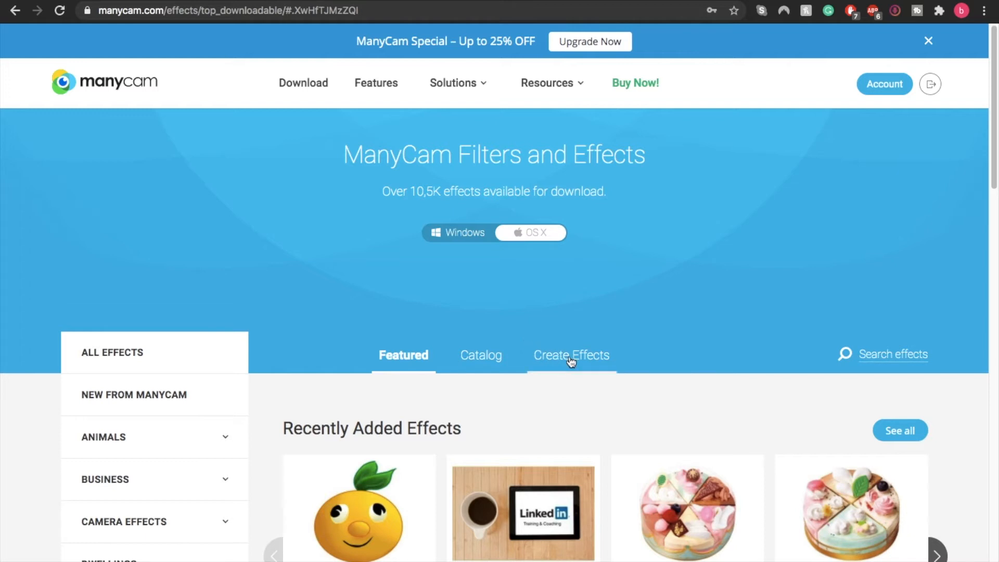
Start the Create Effect form with the boy head image over the template silhouette.
click(571, 355)
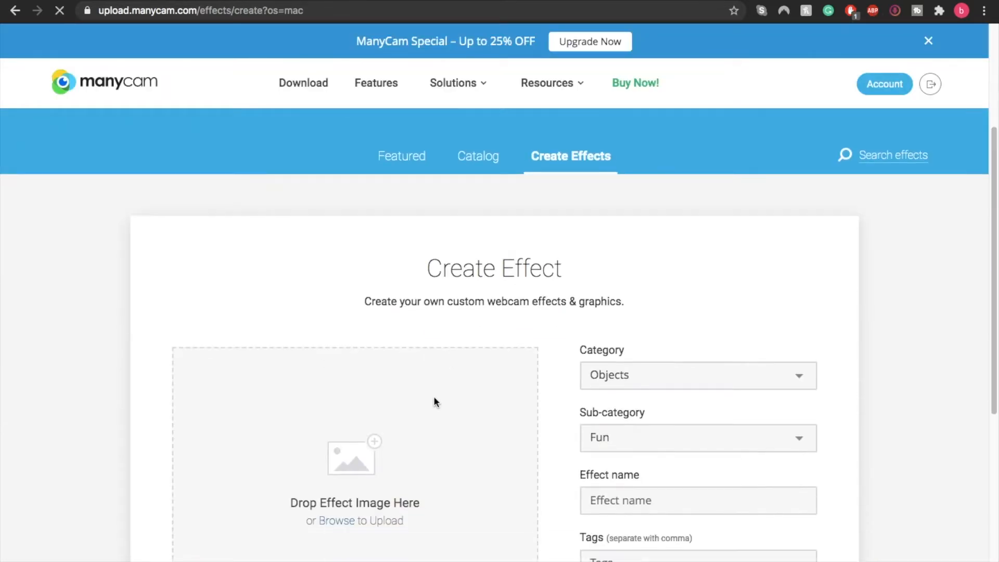
scroll(down, 3)
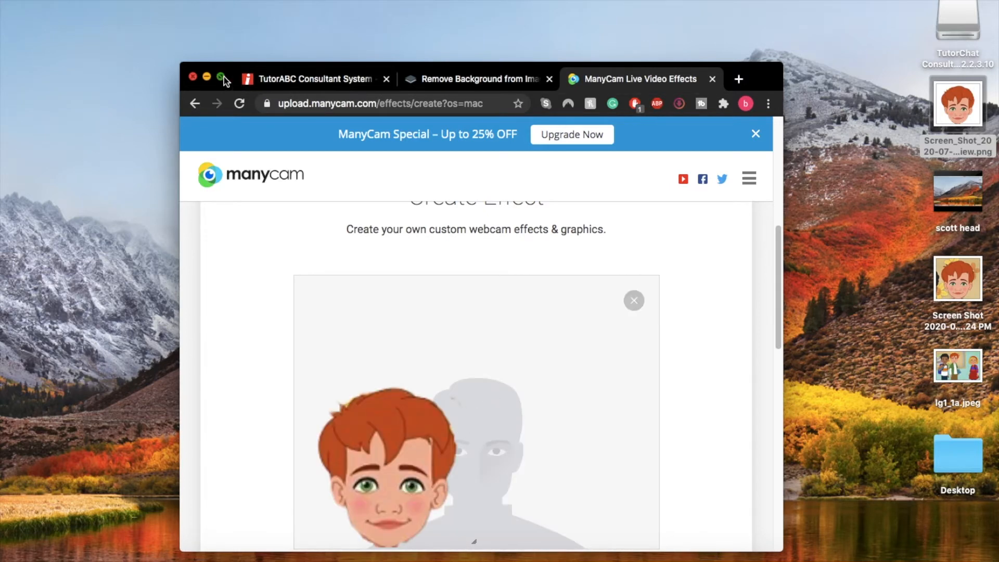
click(220, 77)
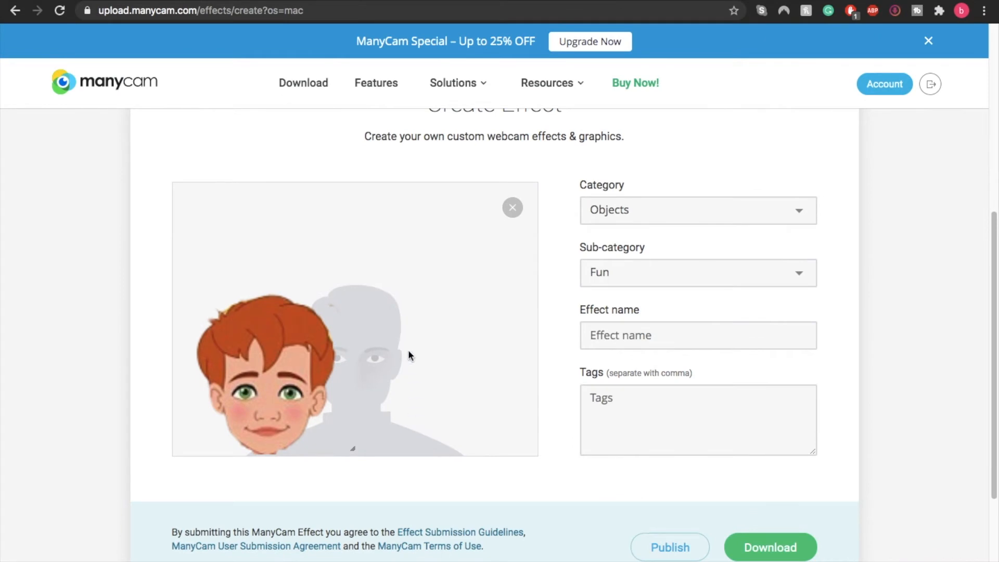
mouse_move(254, 408)
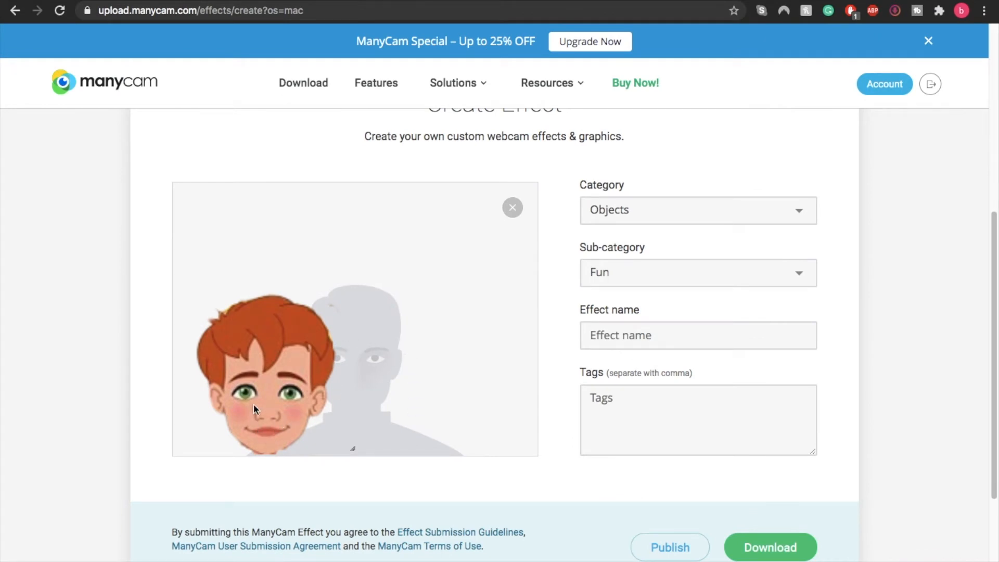
mouse_move(266, 411)
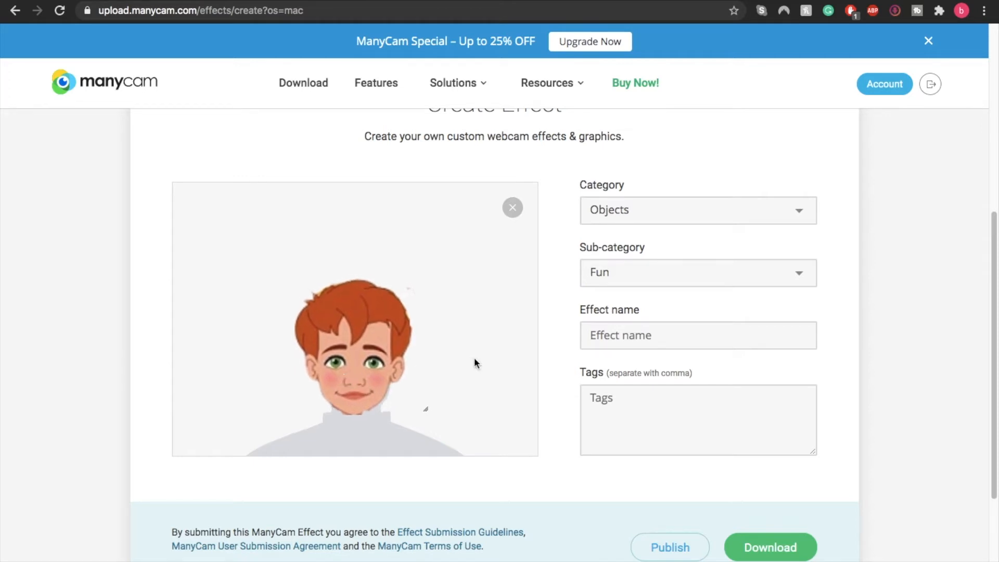
mouse_move(573, 189)
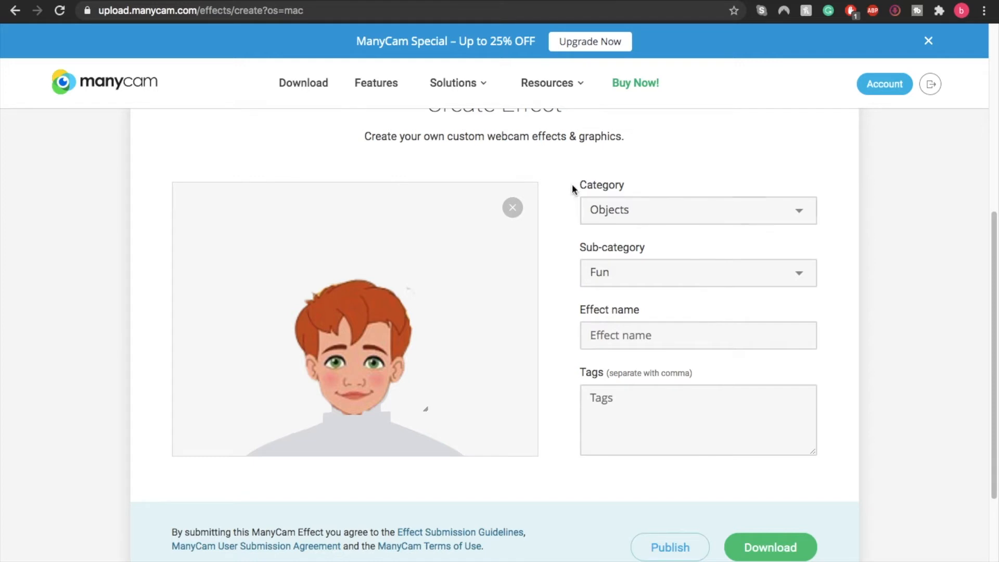
Set the effect's category to Face Accessories and sub-category to Masks.
click(698, 210)
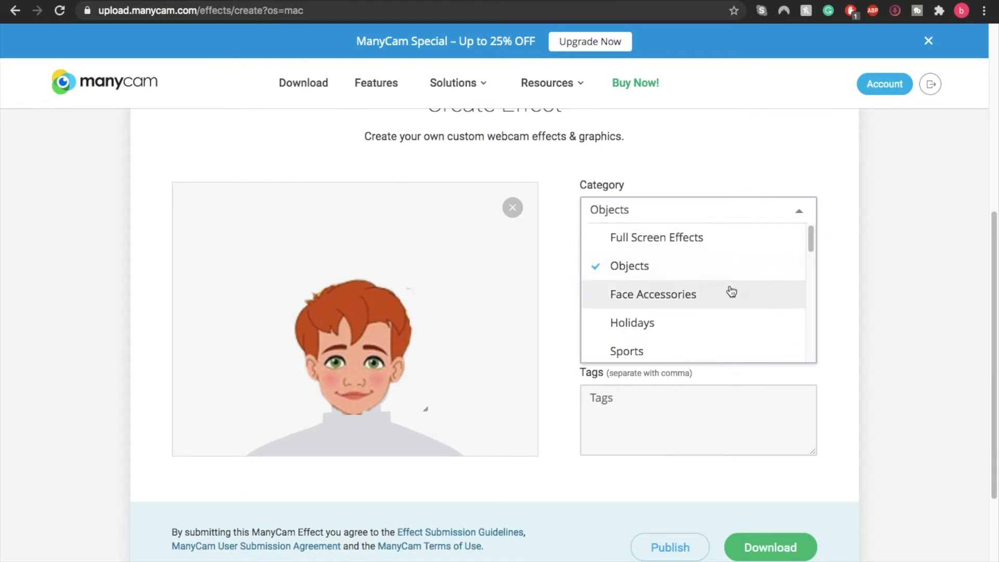
click(652, 294)
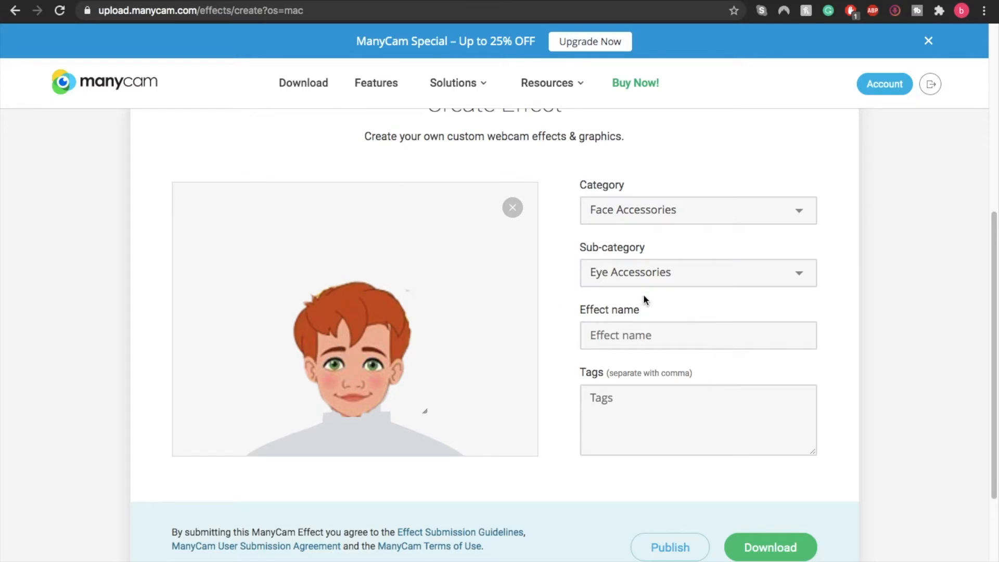
click(697, 272)
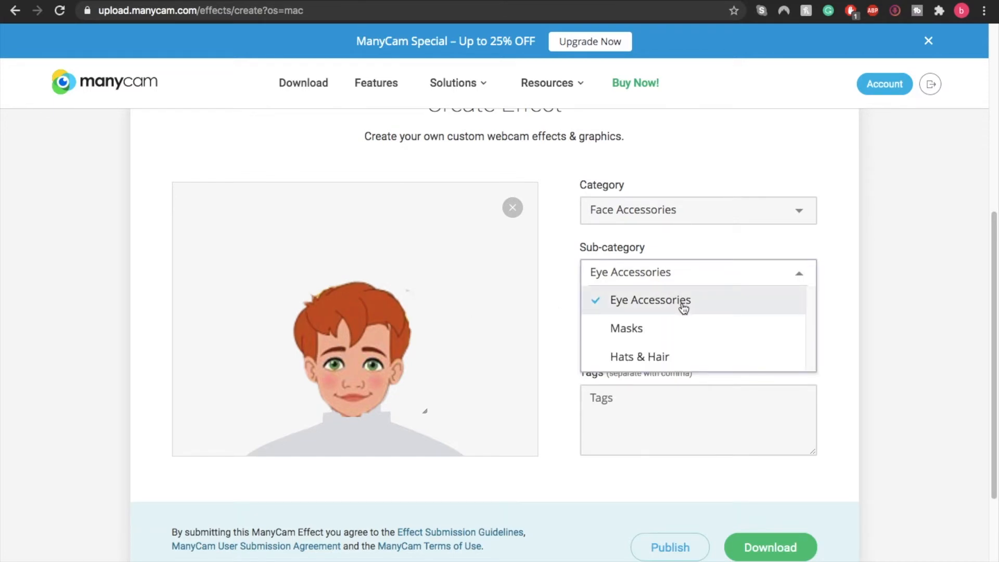
mouse_move(647, 335)
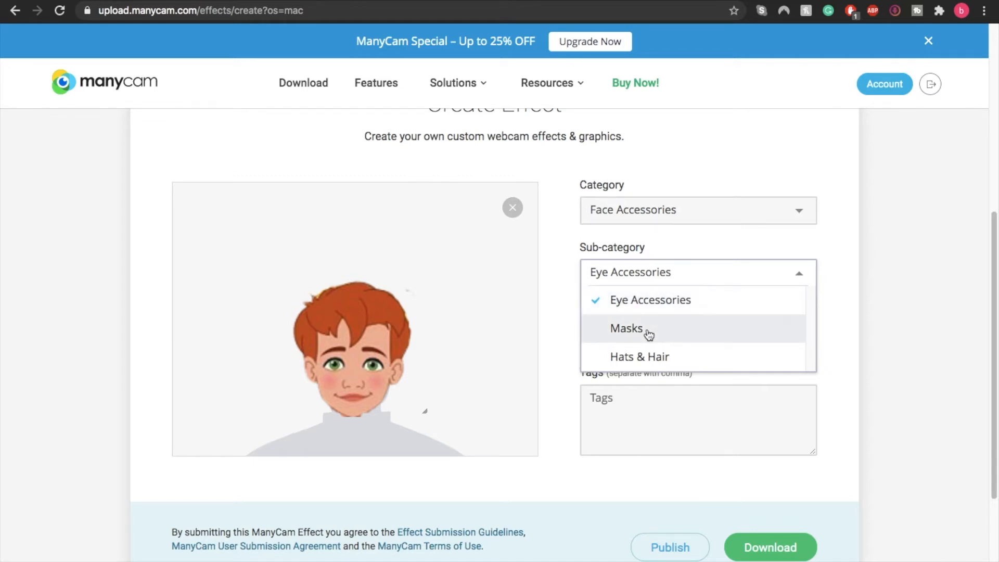
mouse_move(663, 364)
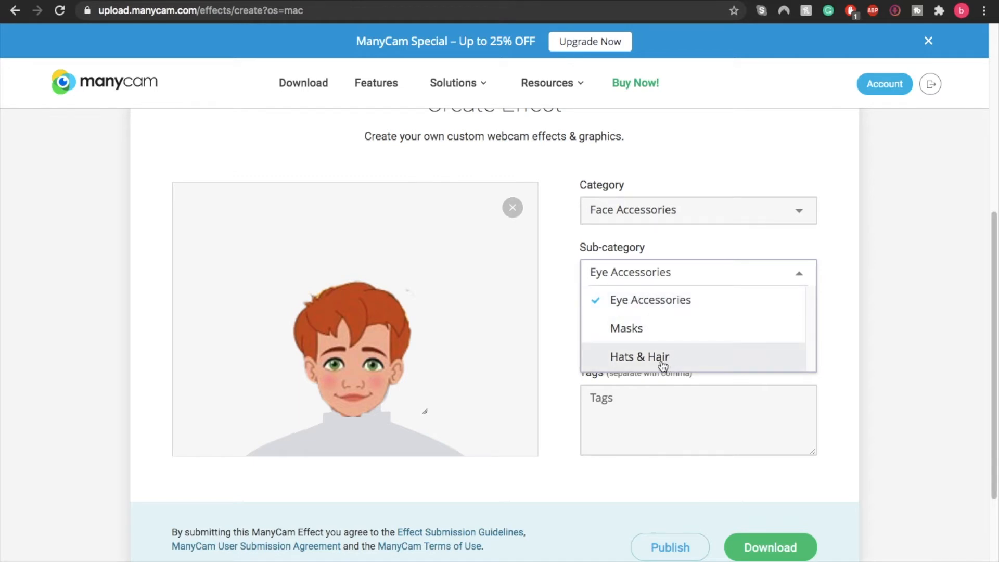
click(626, 328)
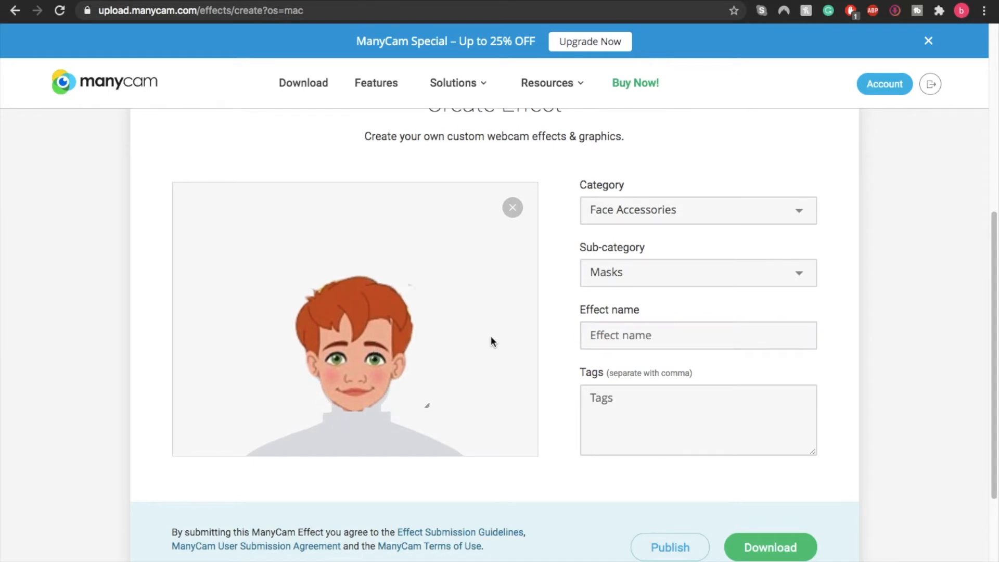
mouse_move(651, 288)
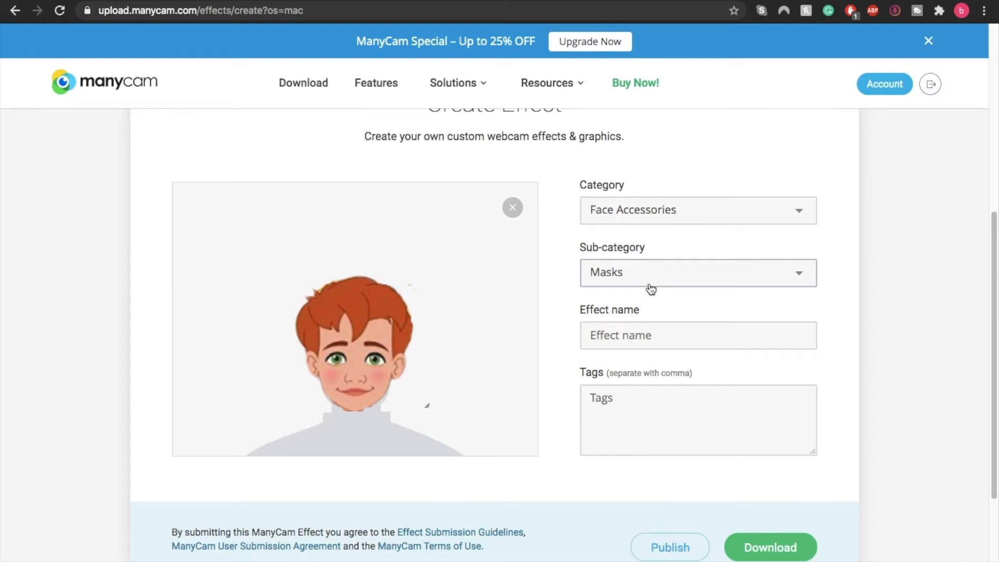
click(696, 272)
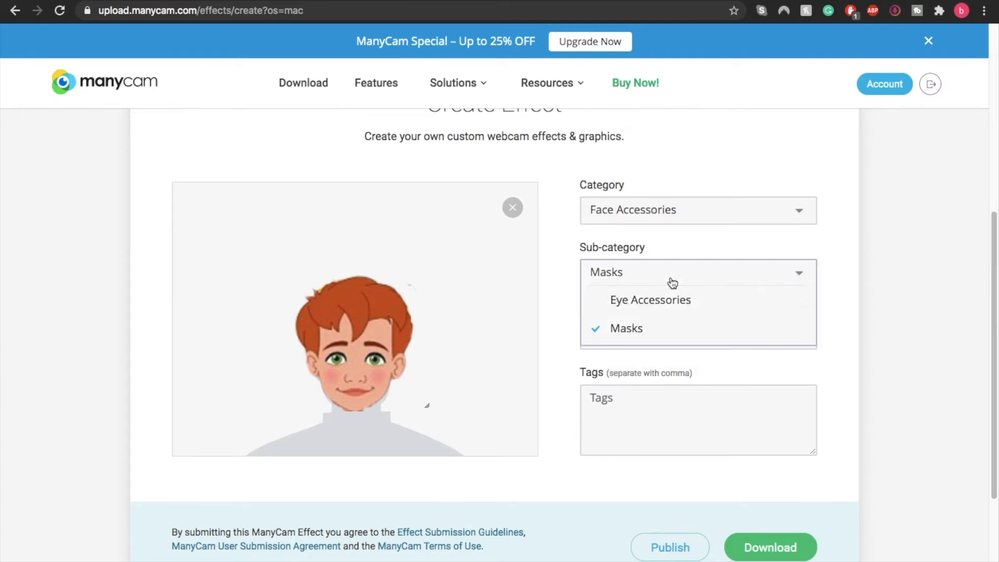
click(627, 328)
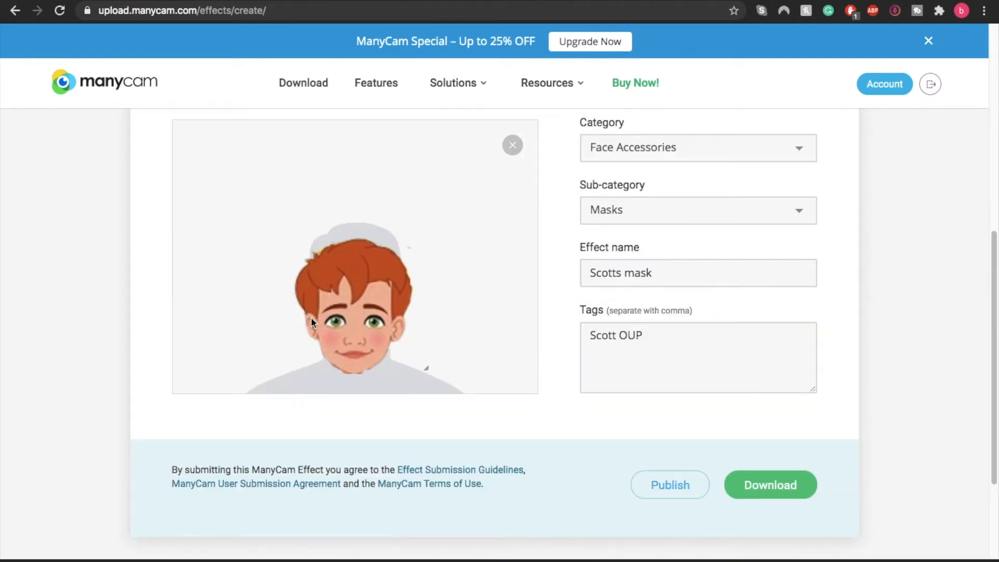
mouse_move(362, 320)
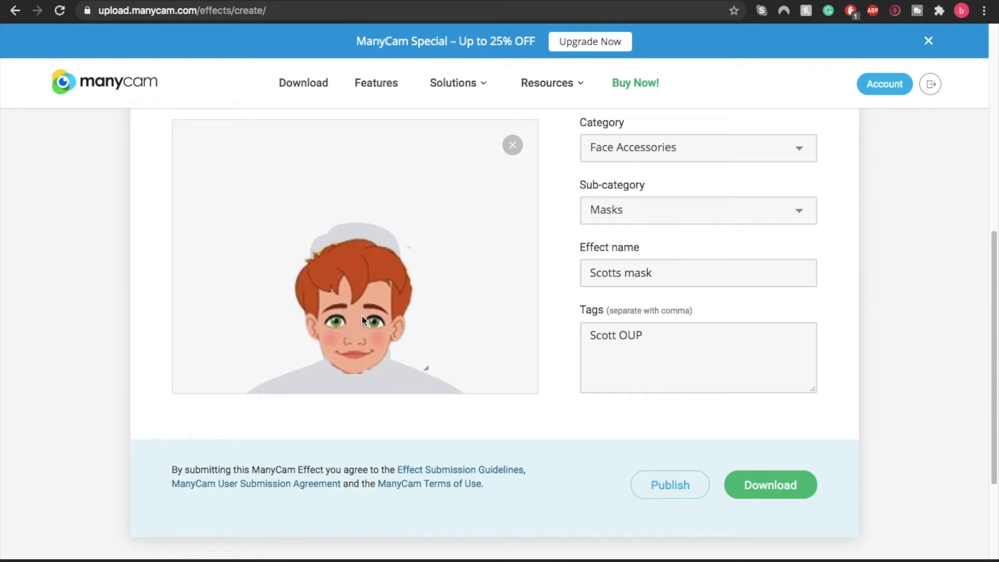
mouse_move(388, 259)
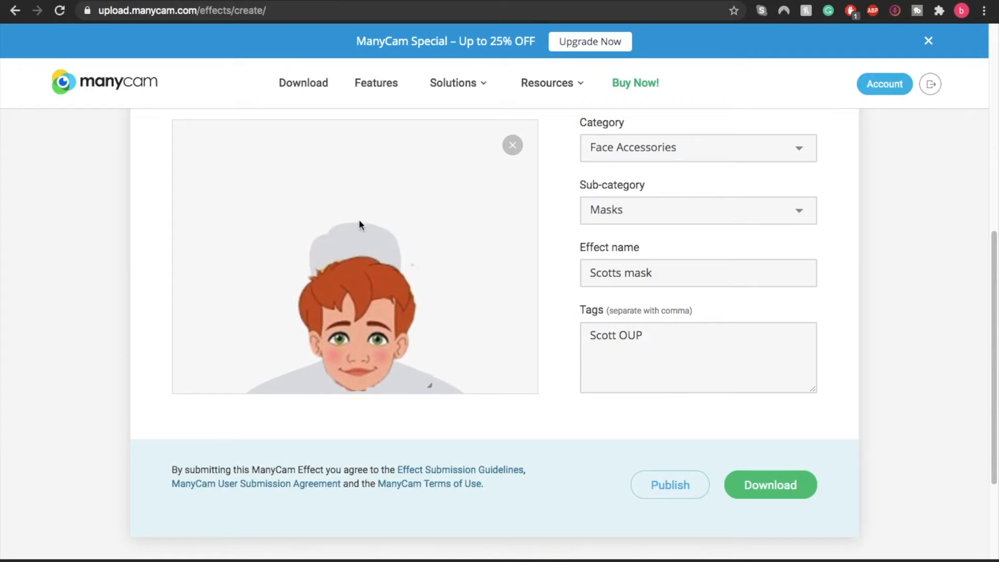
mouse_move(322, 257)
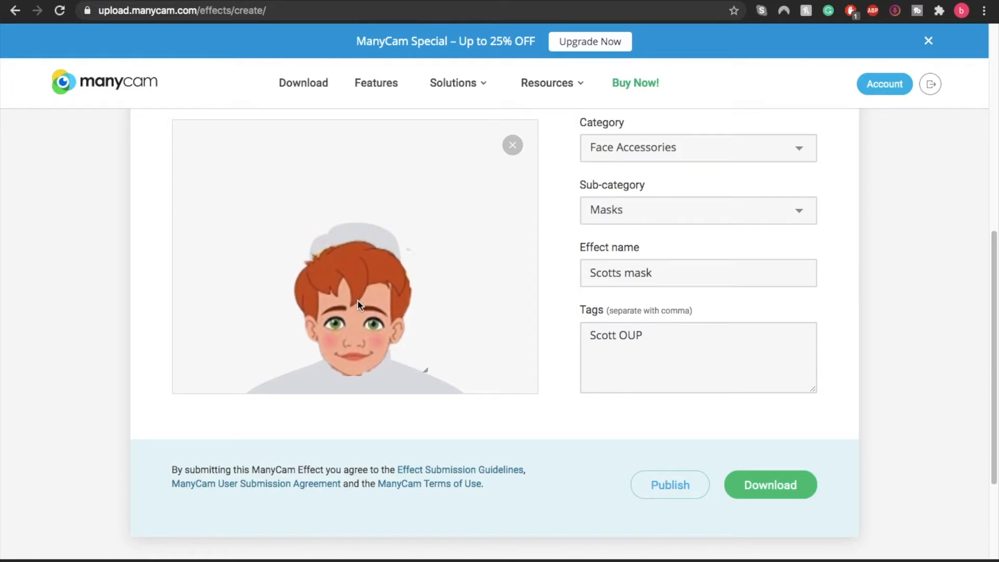
mouse_move(365, 293)
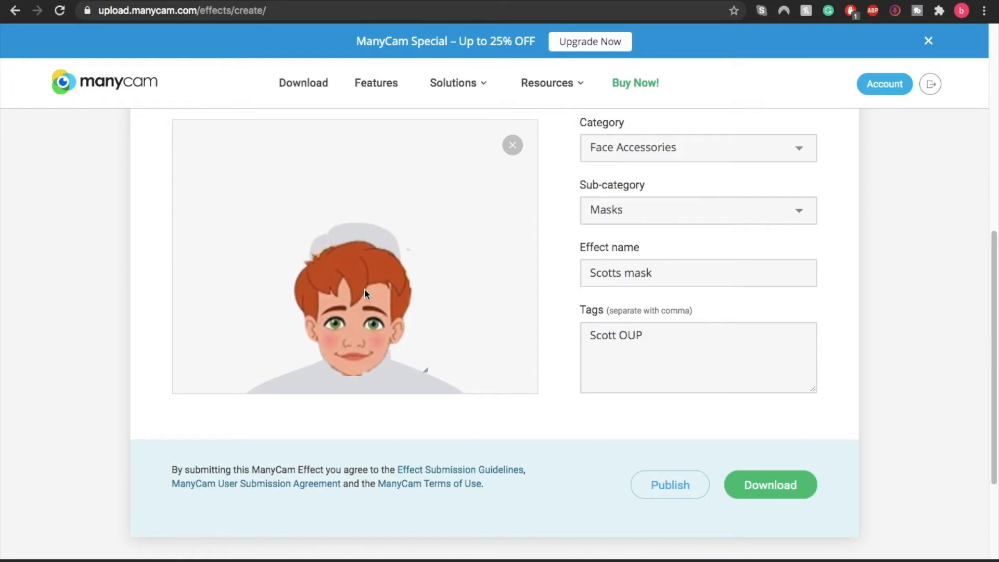
mouse_move(319, 264)
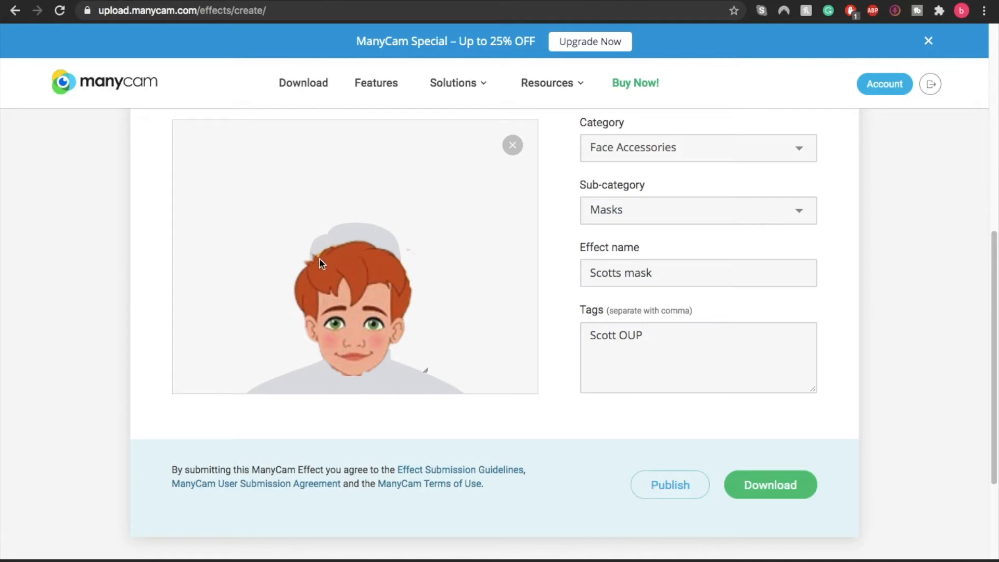
mouse_move(411, 321)
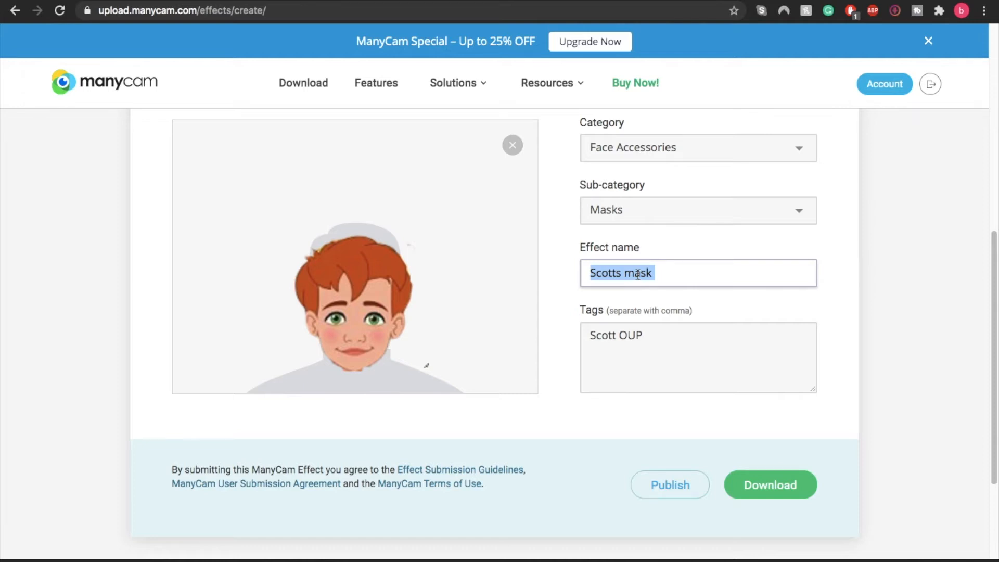
Try saving the effect with a symbol-only name, which the form rejects.
text(@#@$##)
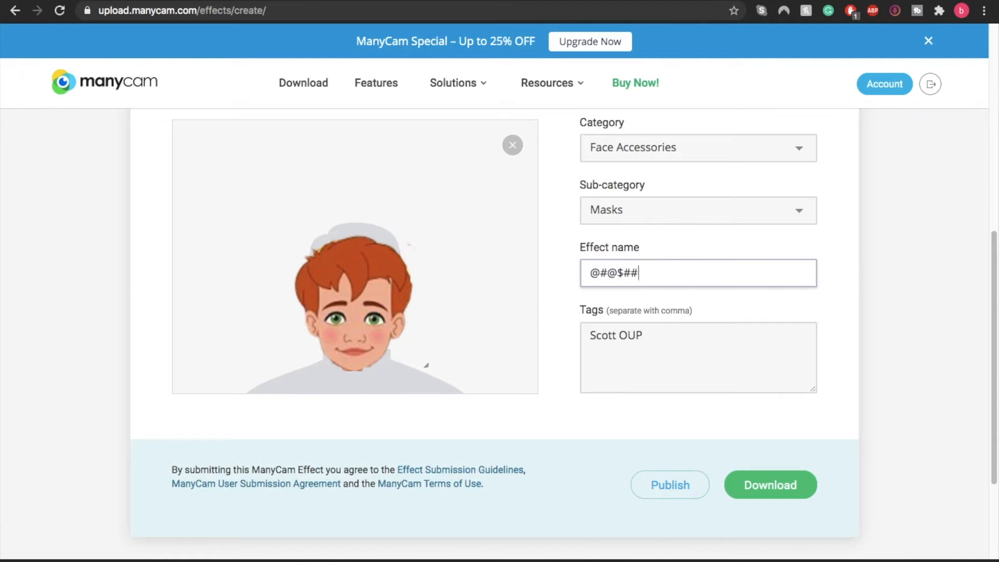
click(771, 484)
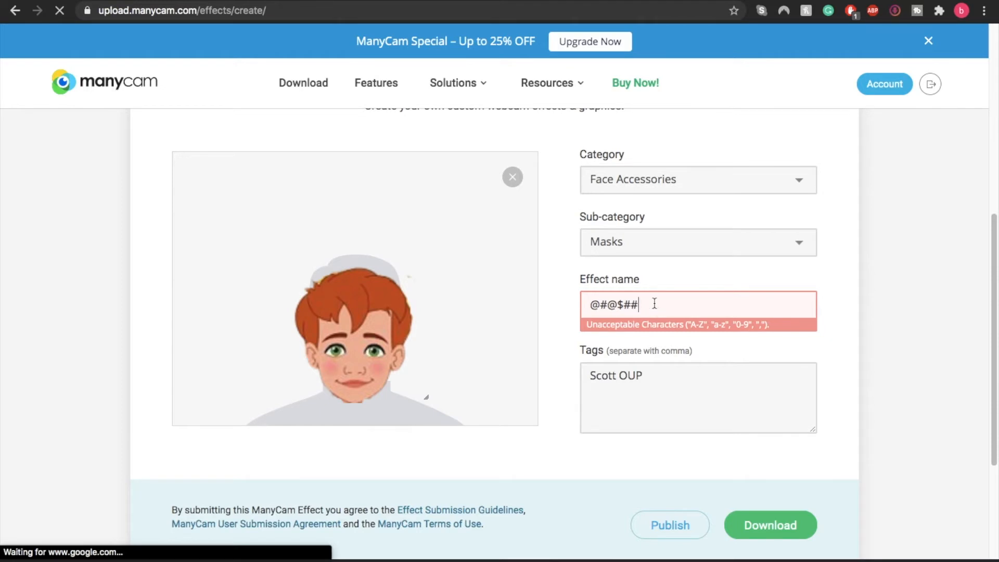
Rename the effect 'Scotts Mask' and download the finished mask effect file.
text(S)
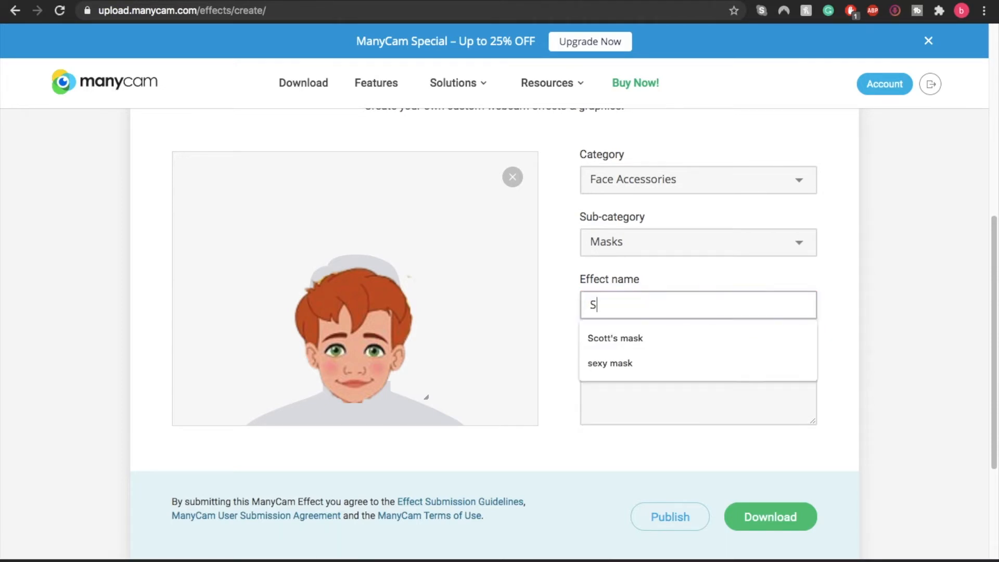
text(Scotts Ma)
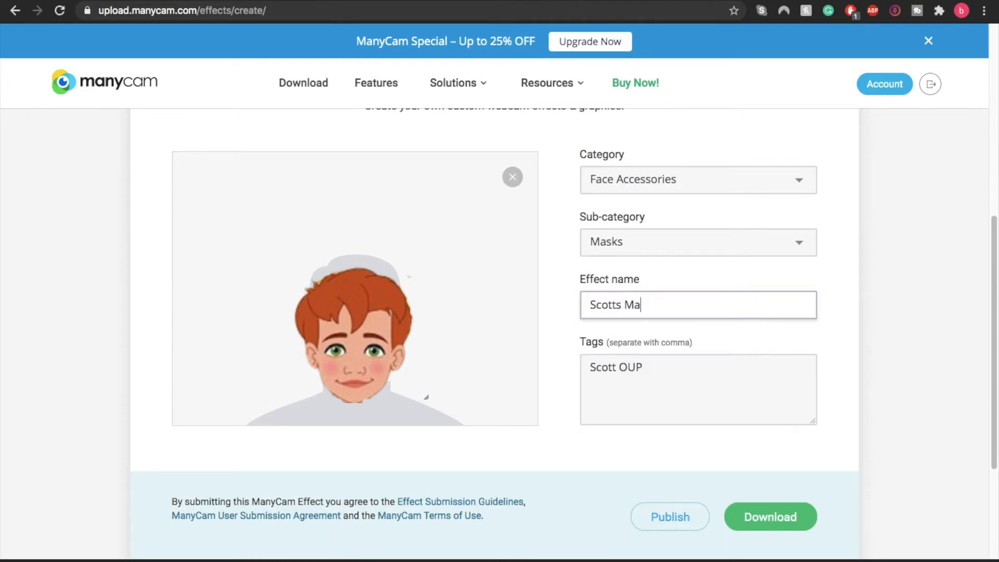
text(sk)
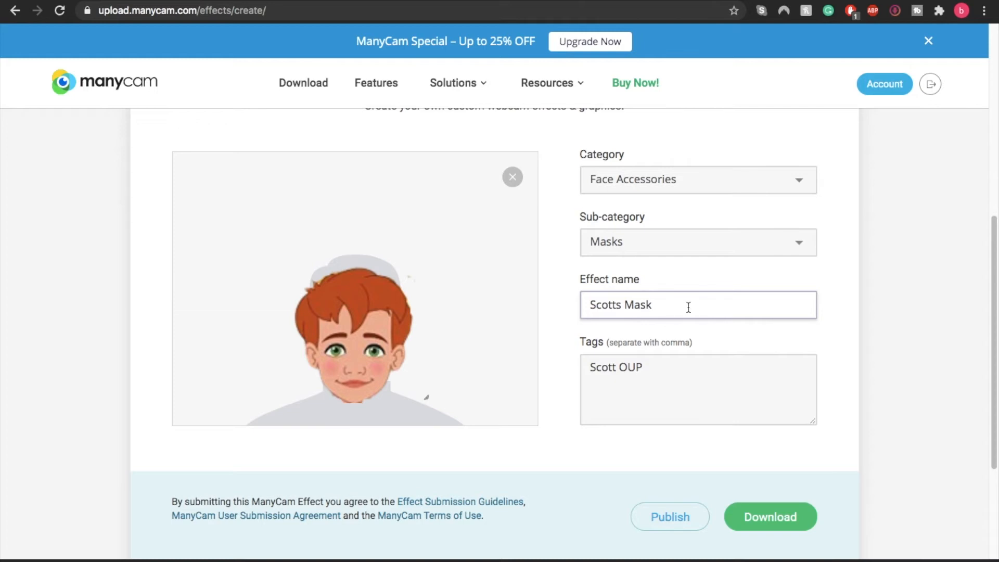
click(770, 517)
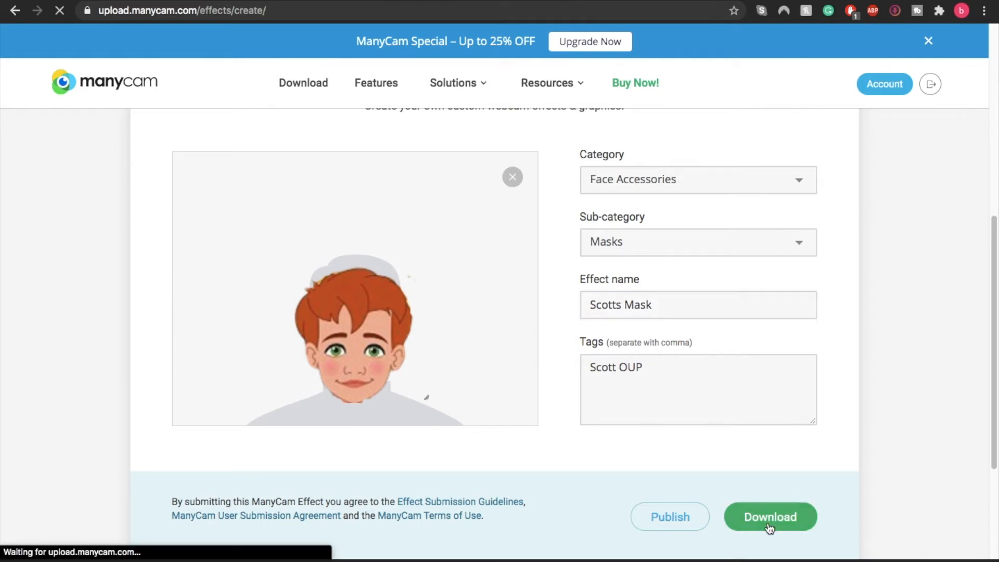
click(770, 517)
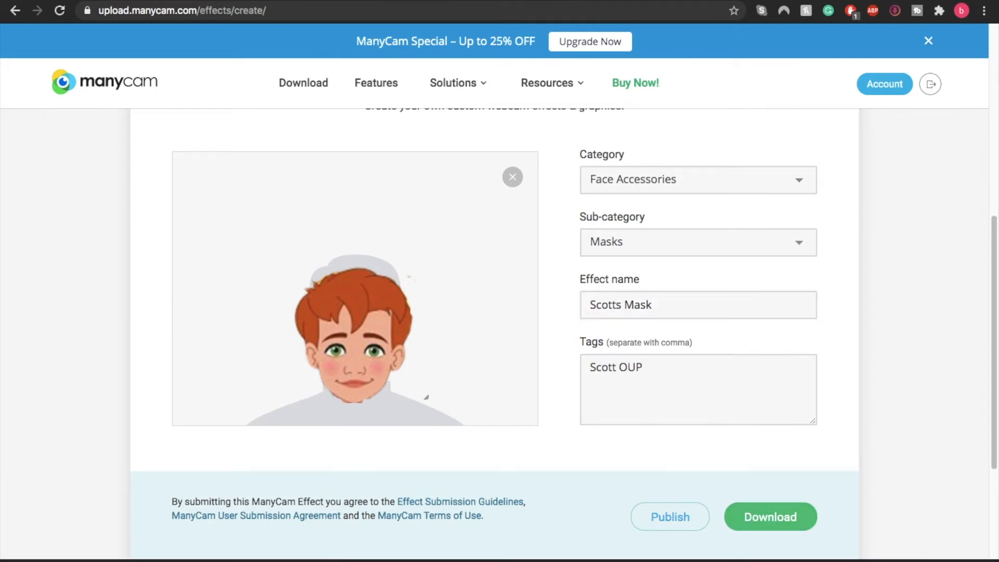
mouse_move(122, 427)
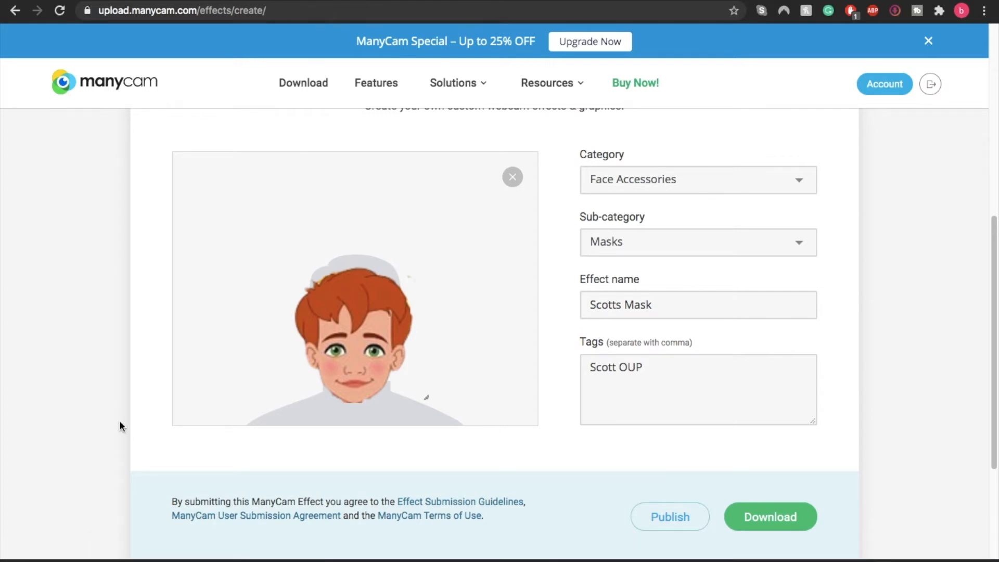
mouse_move(275, 489)
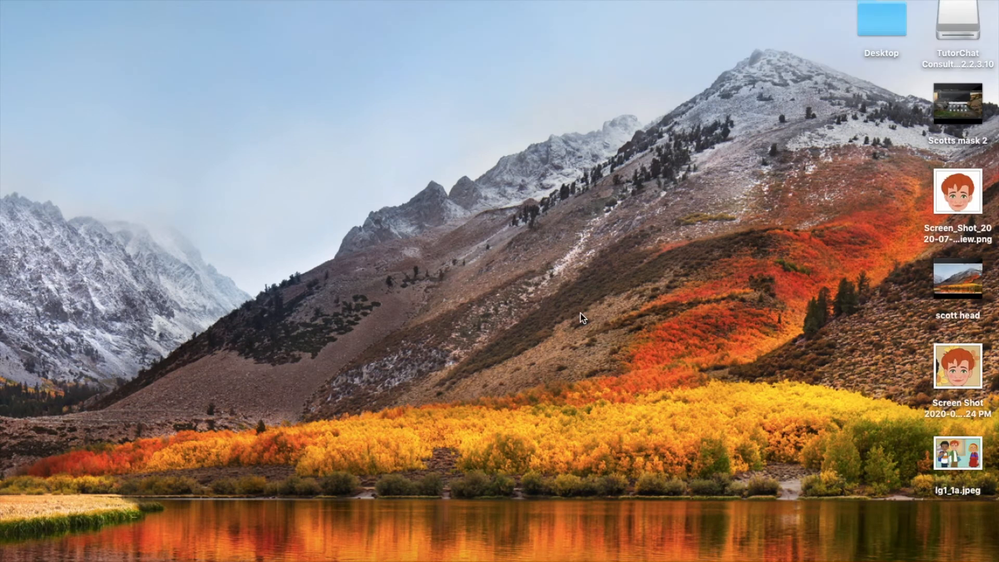
In ManyCam's Effects list, import the downloaded Scotts Mask .mcv file.
click(697, 540)
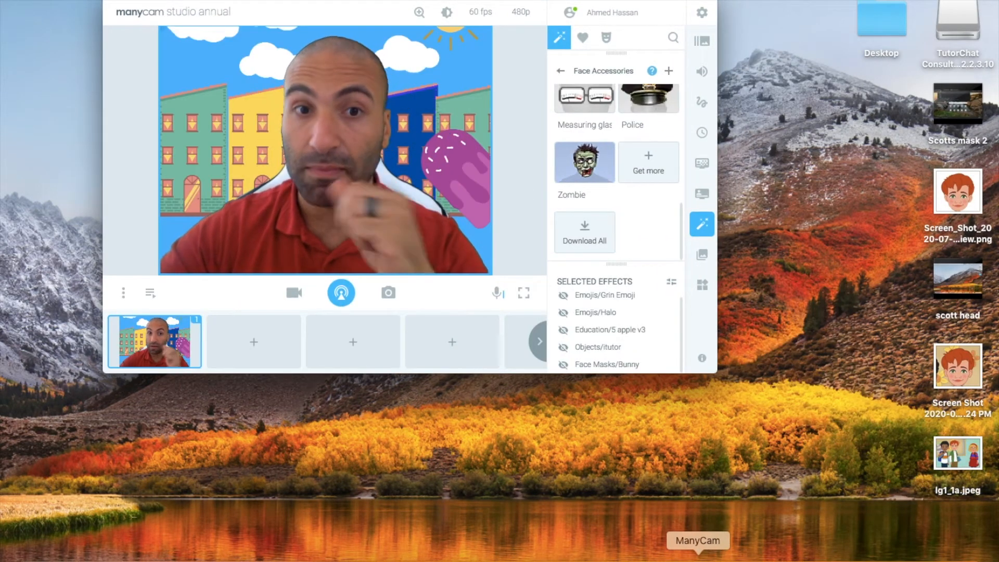
mouse_move(729, 264)
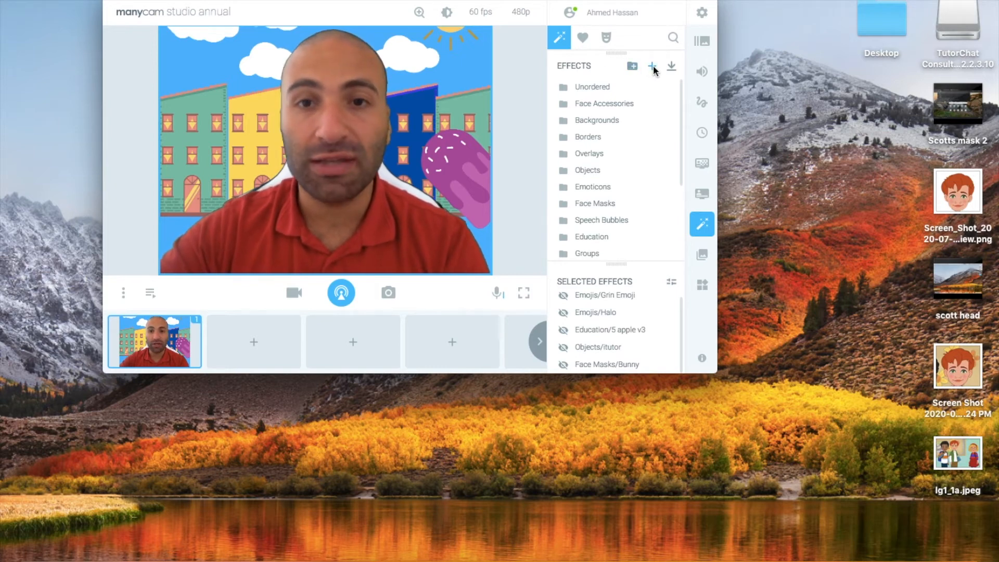
mouse_move(652, 67)
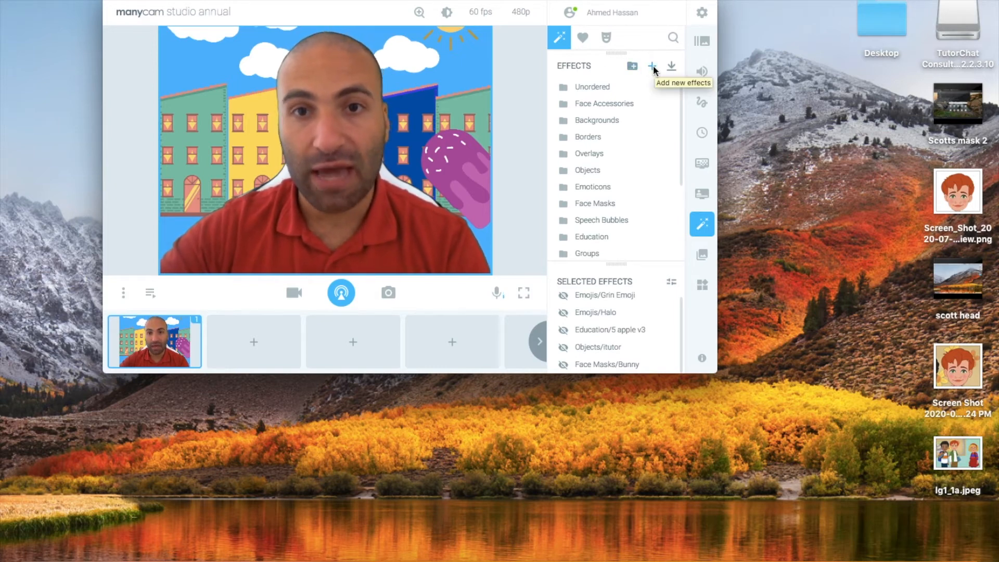
mouse_move(652, 75)
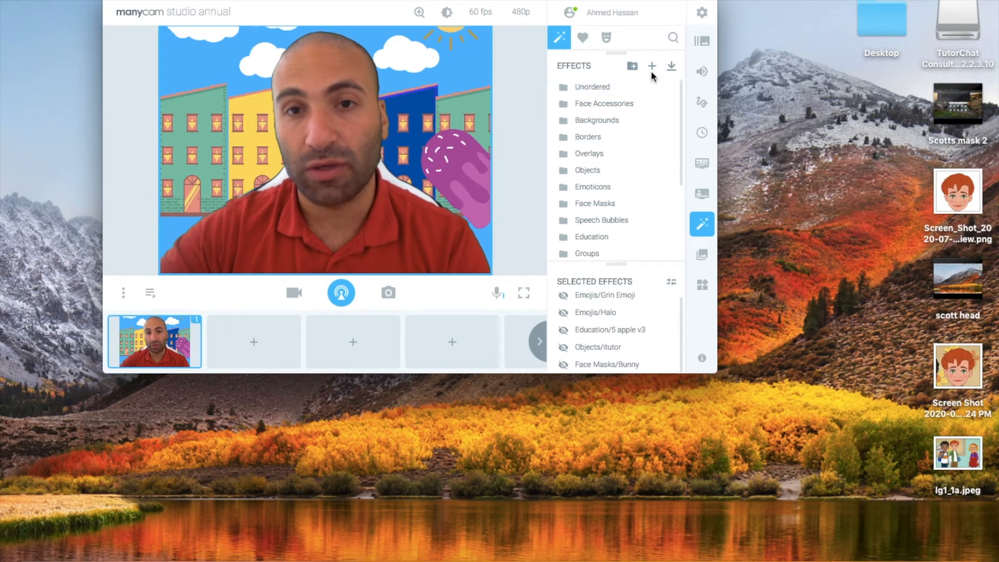
click(652, 66)
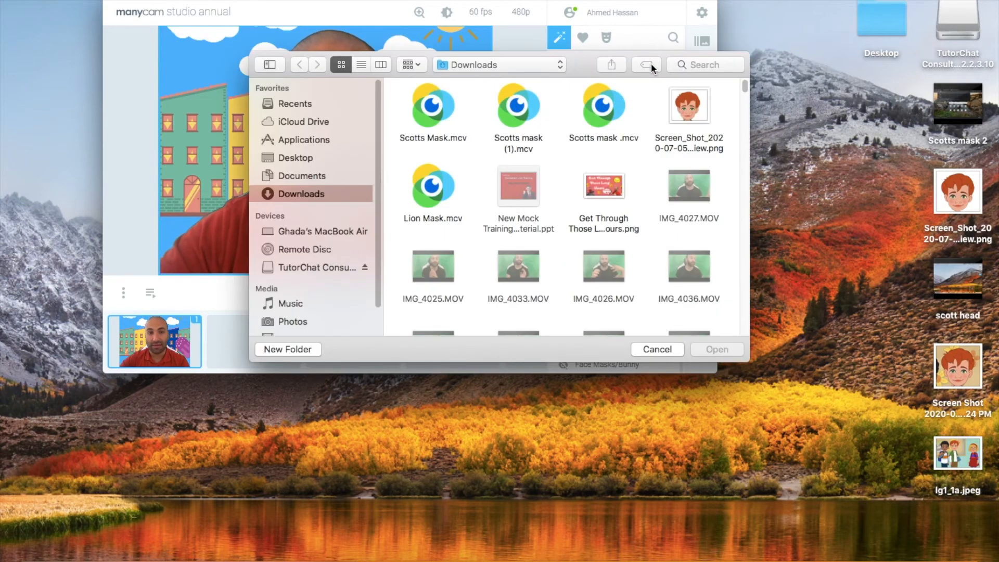
click(433, 106)
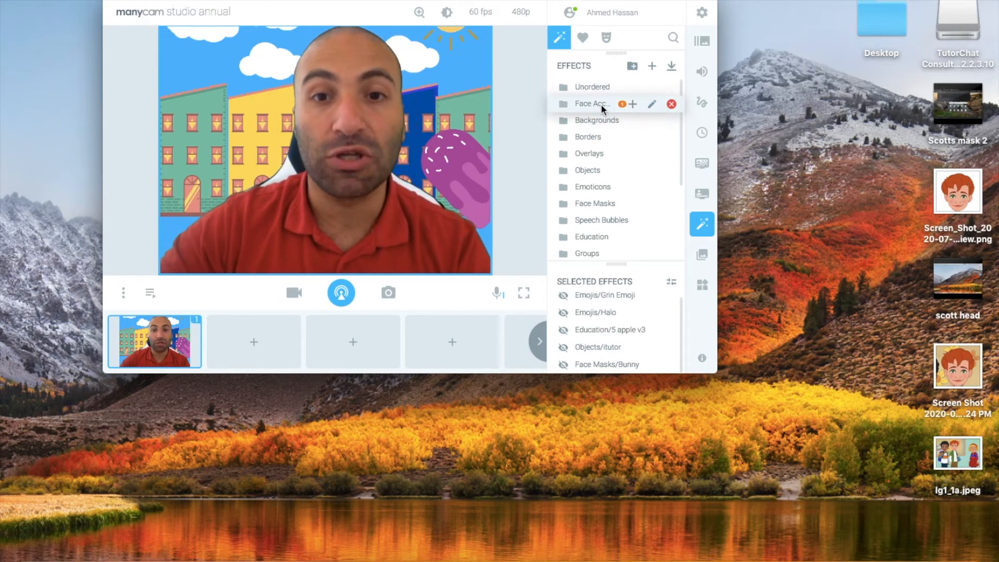
Apply Scotts Mask from the Face Accessories folder over the live webcam face.
click(591, 104)
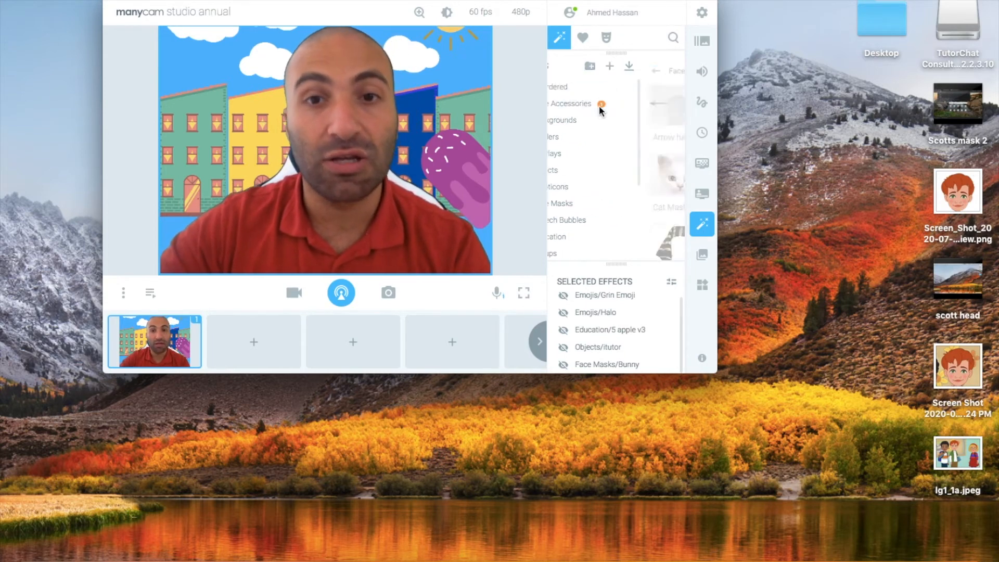
click(571, 103)
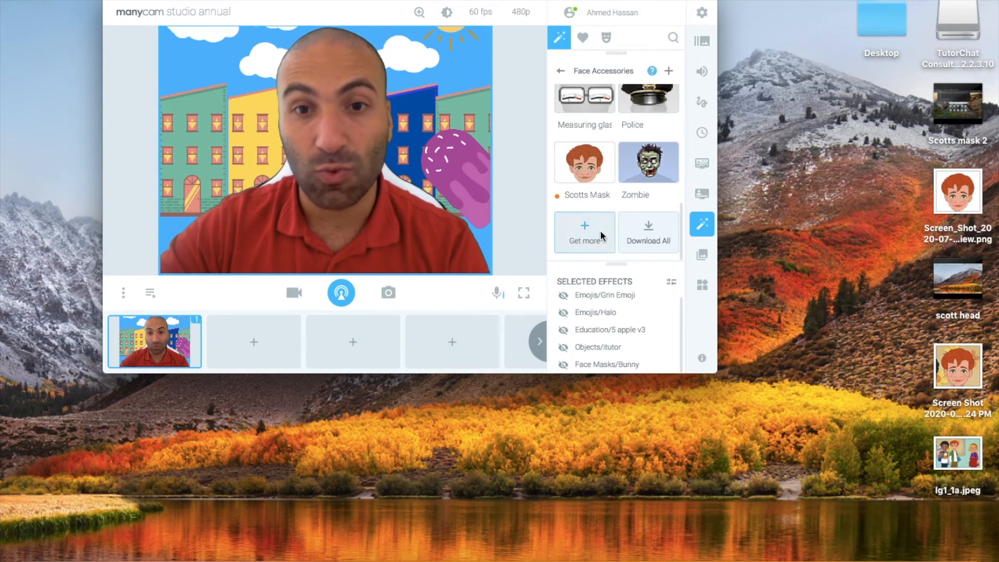
click(584, 162)
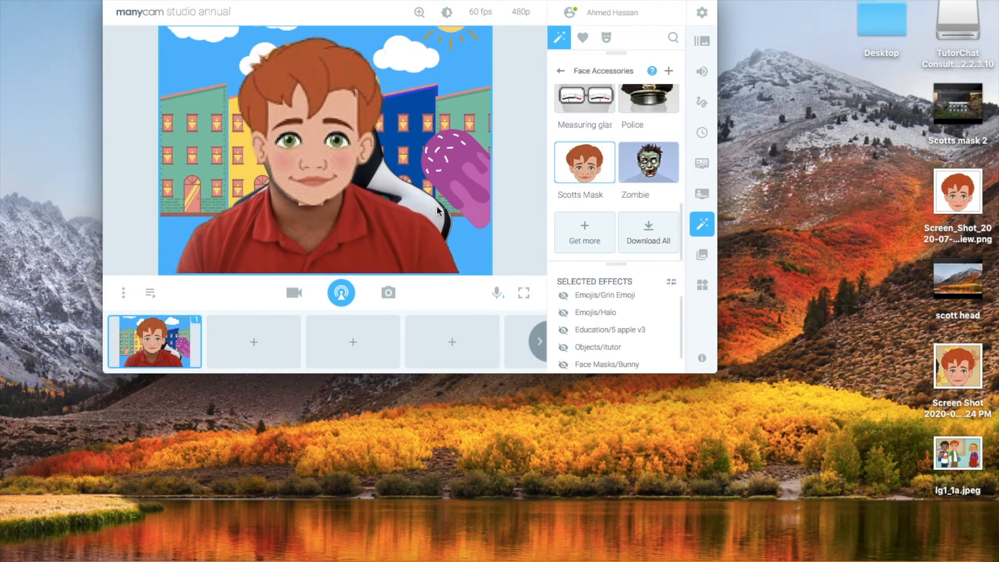
mouse_move(440, 211)
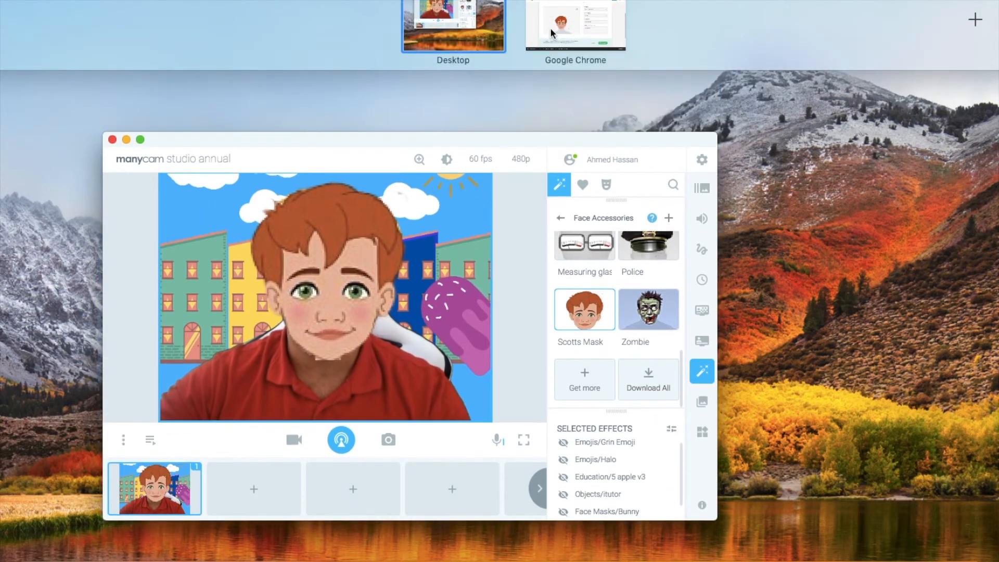
Recategorise Scotts Mask as Objects > Fun and download it as a ManyCam effect file.
click(575, 27)
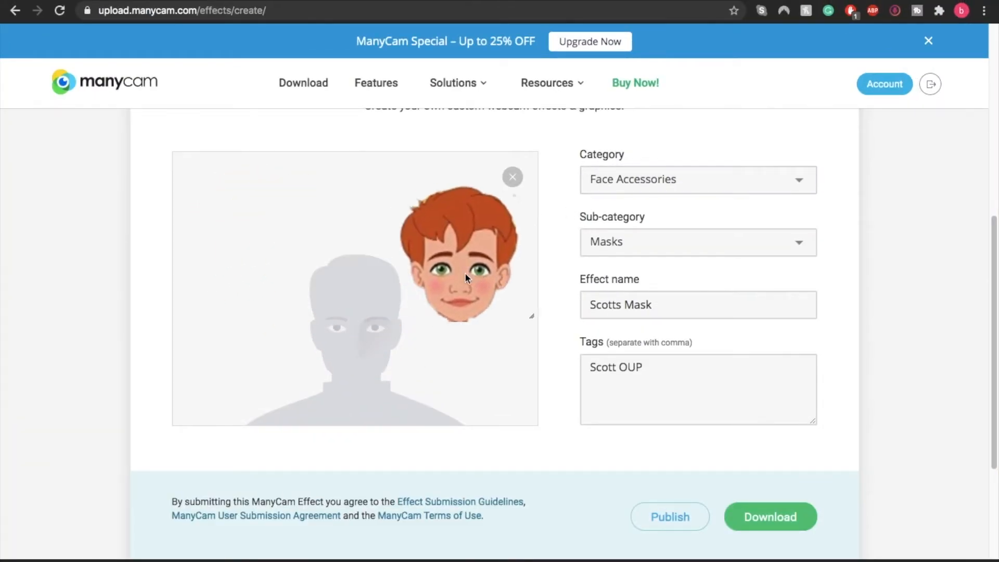
click(697, 179)
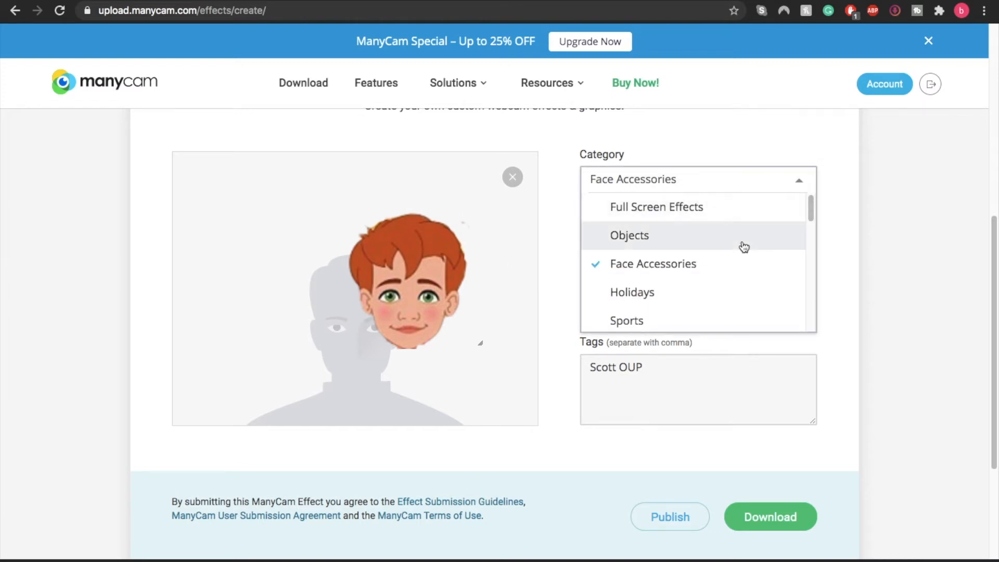
click(628, 235)
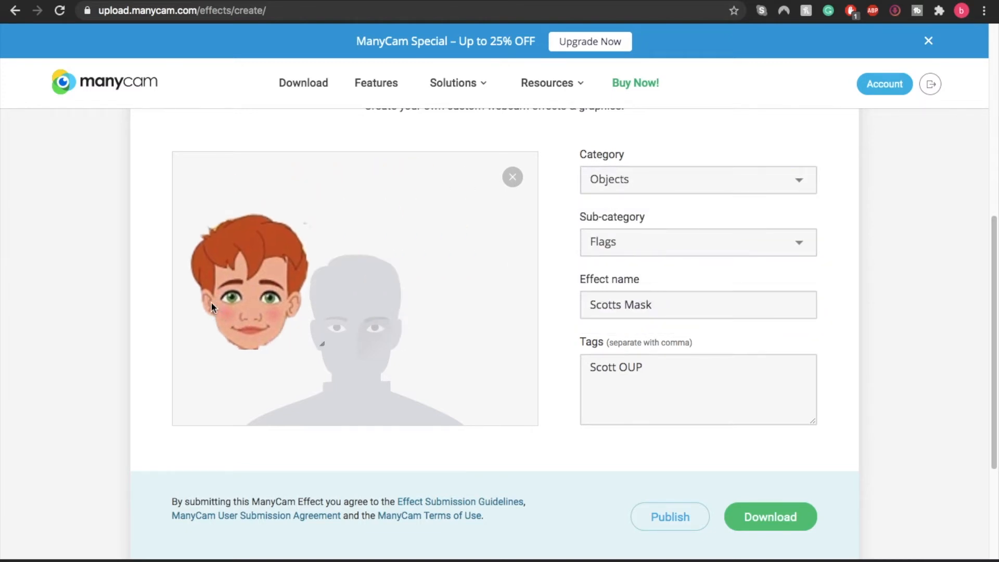
click(697, 179)
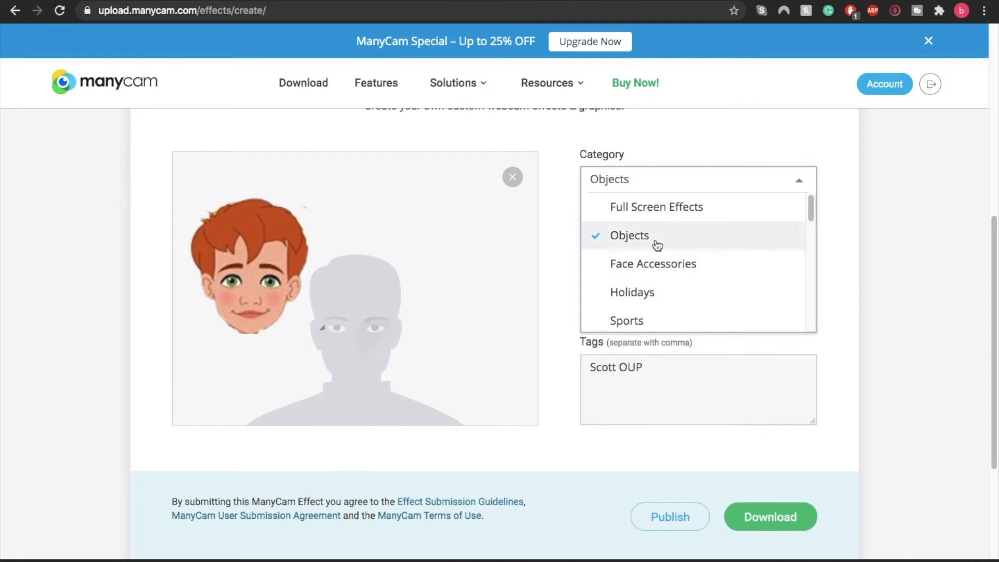
click(629, 235)
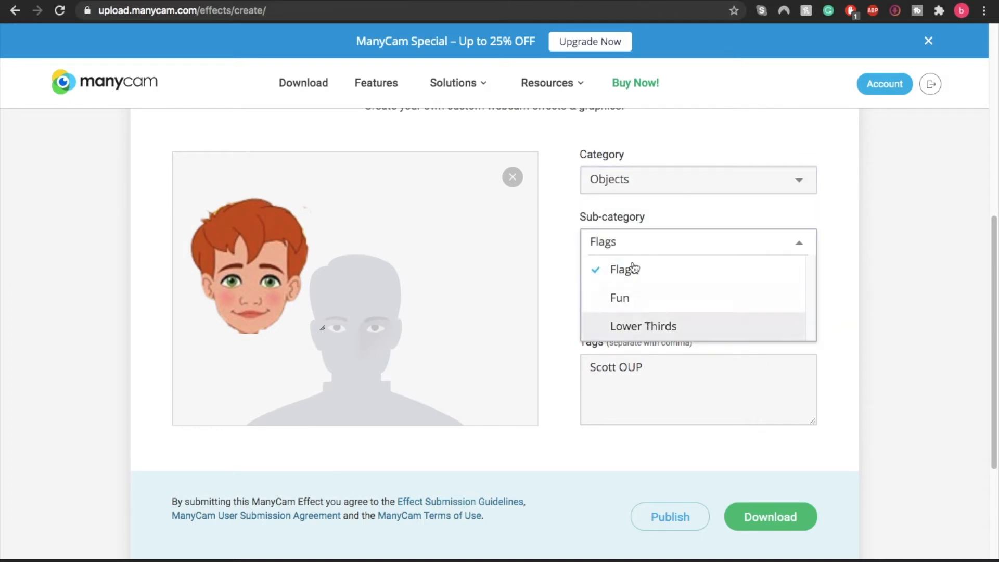
mouse_move(646, 301)
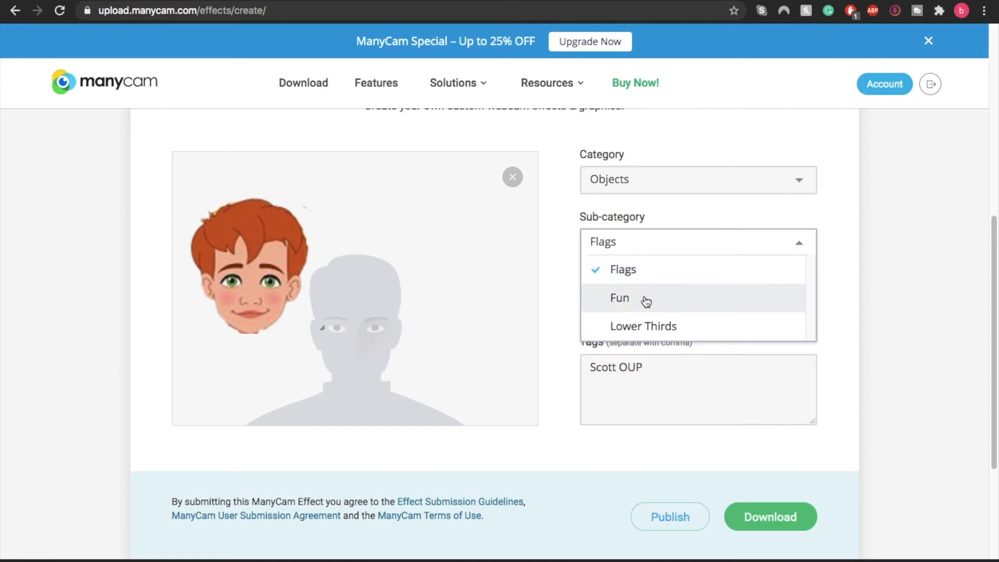
click(620, 298)
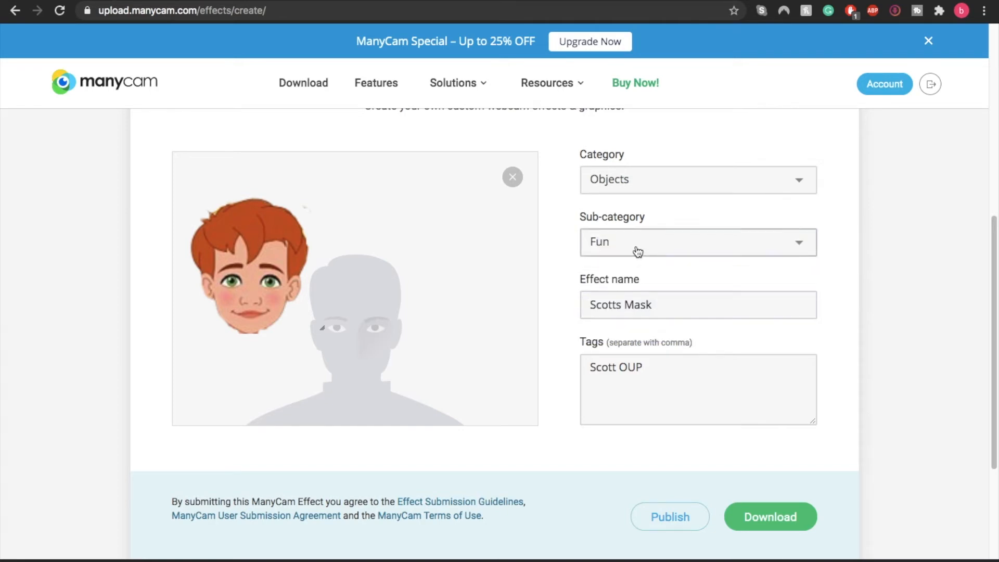
click(770, 517)
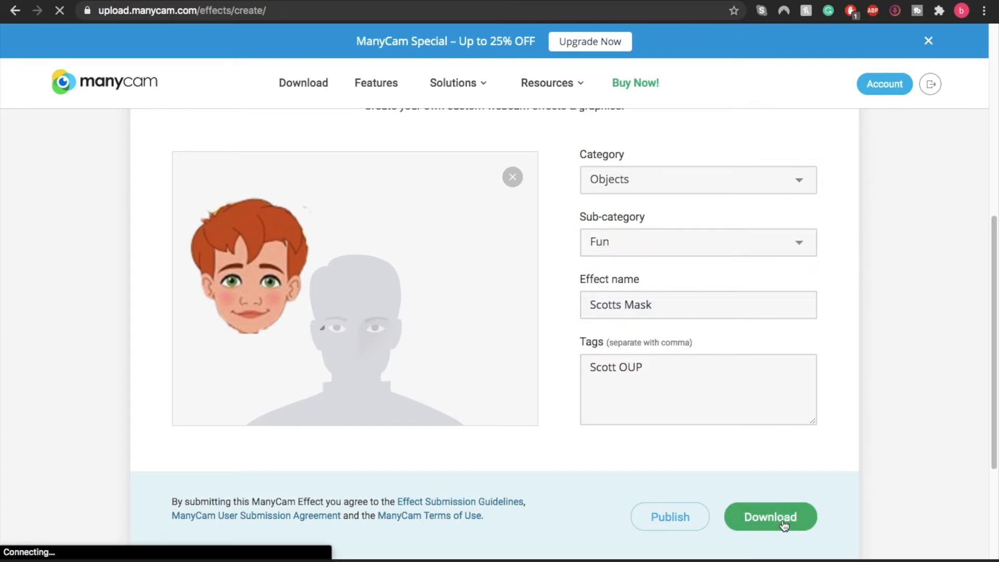
click(771, 517)
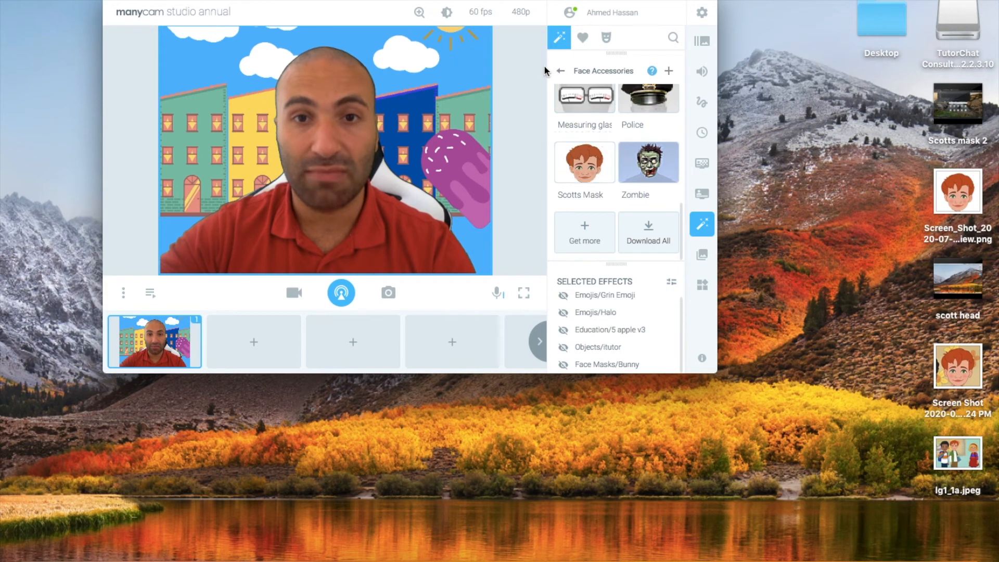
Import the downloaded Scotts Mask (1).mcv file as a new effect.
click(560, 70)
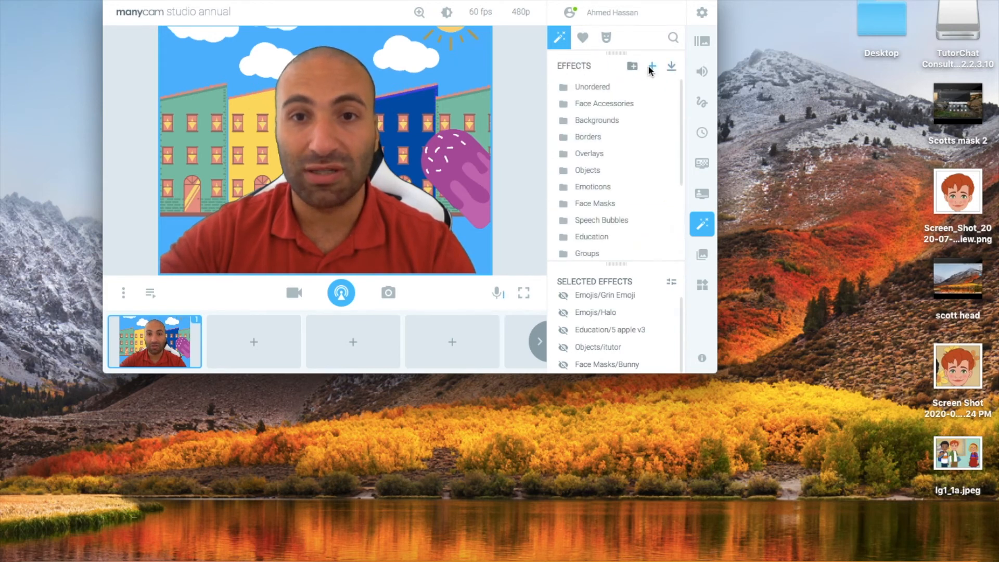
click(651, 66)
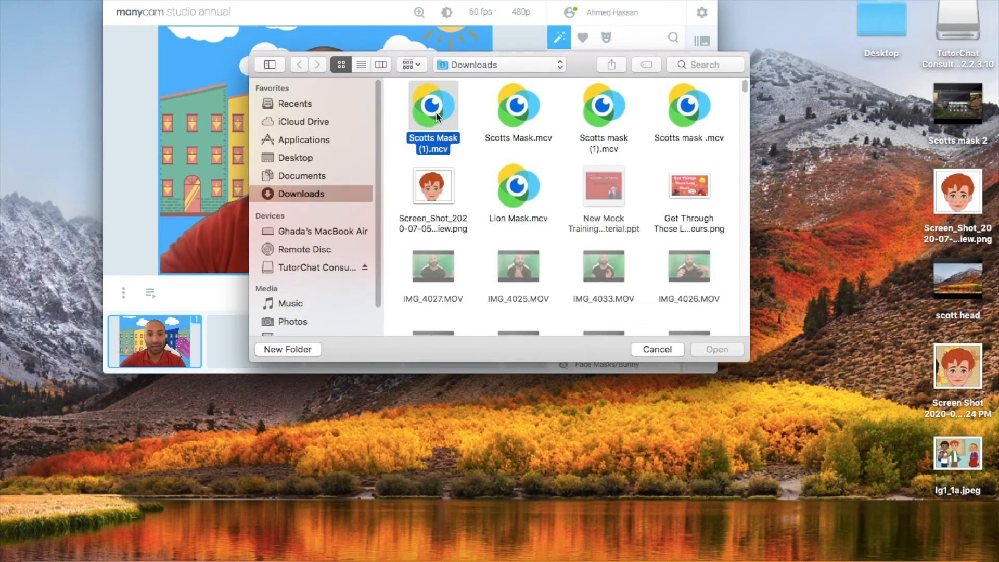
click(657, 350)
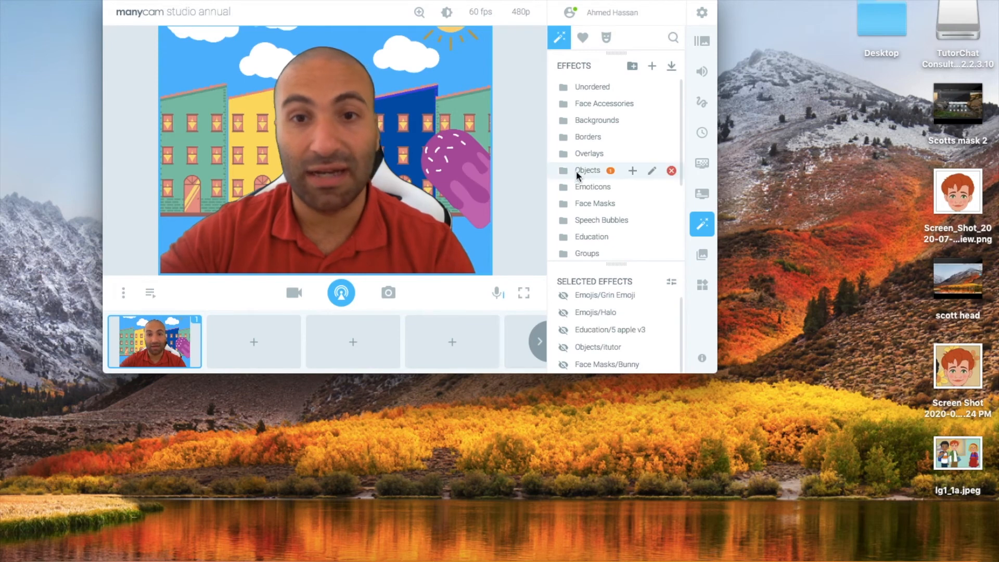
In the Objects folder, search 'scott' and add Scotts Mask beside the presenter's face.
click(587, 170)
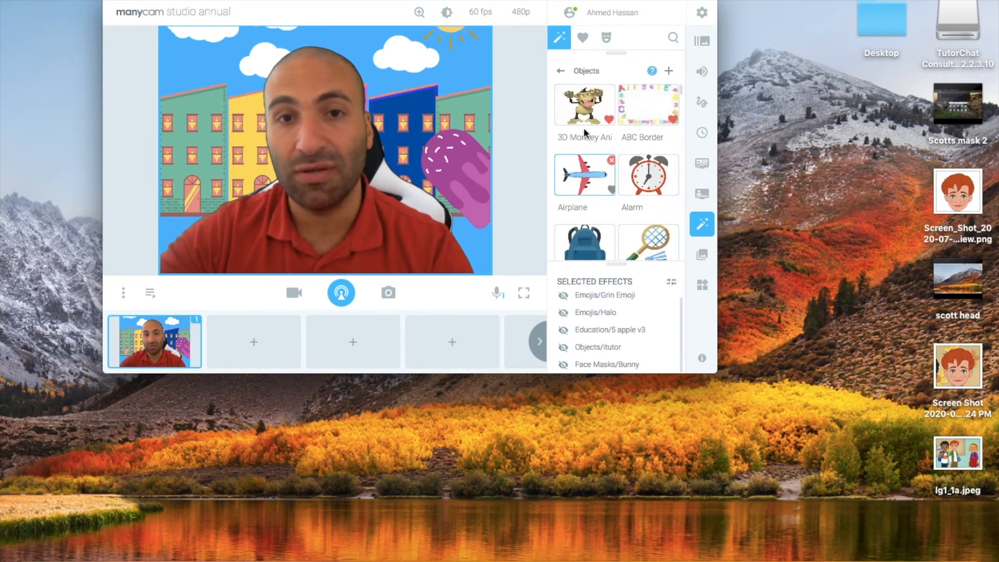
scroll(down, 3)
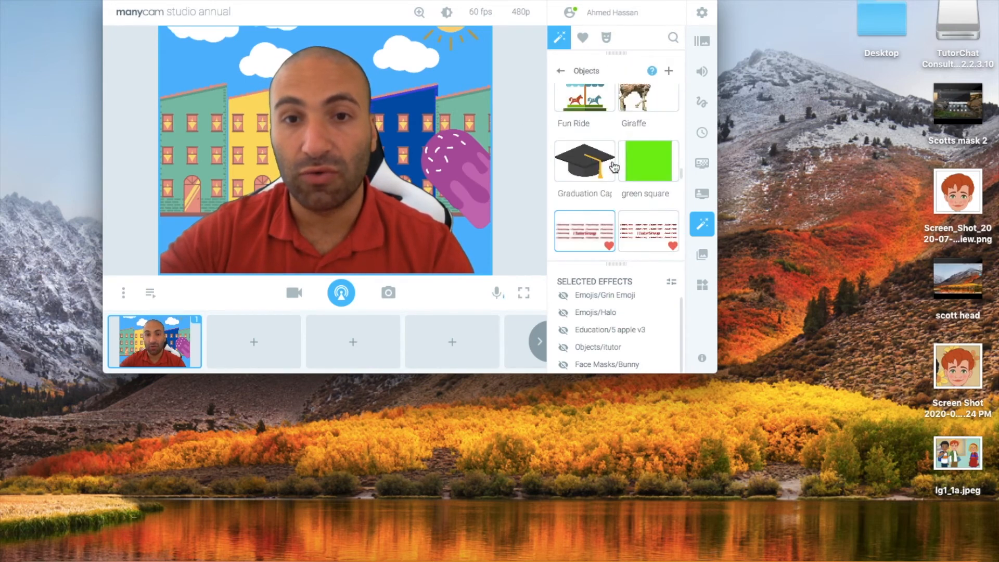
scroll(down, 3)
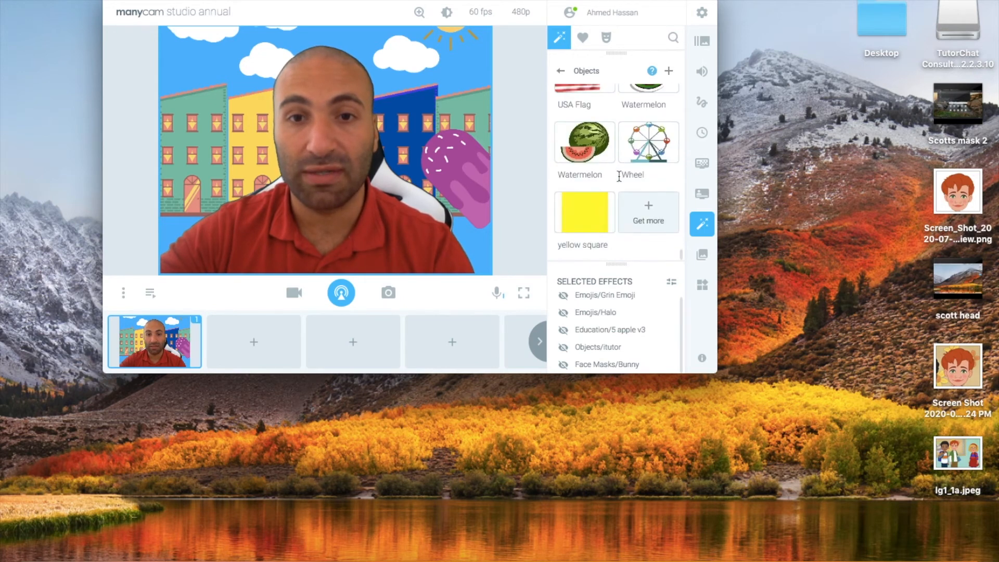
click(673, 37)
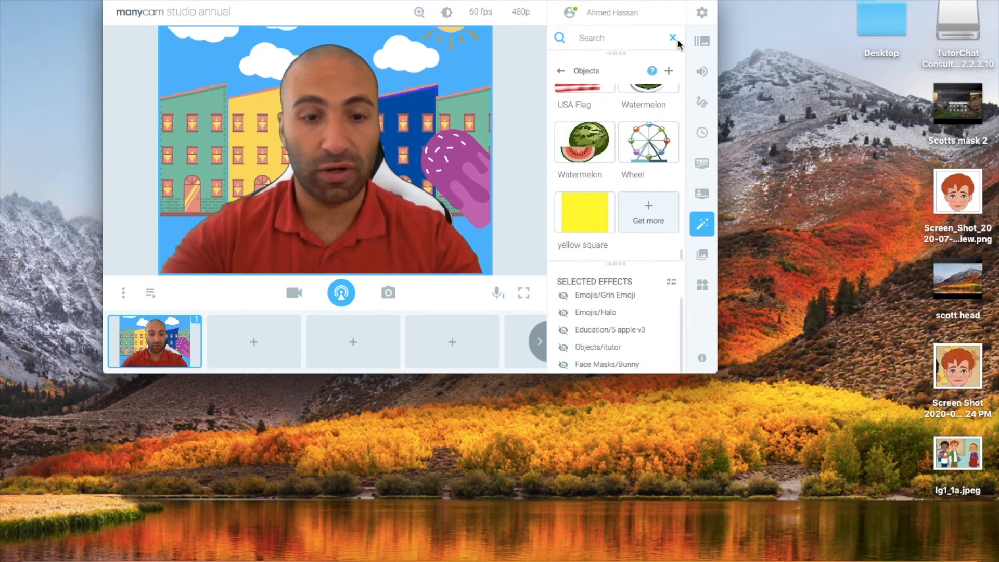
text(scott)
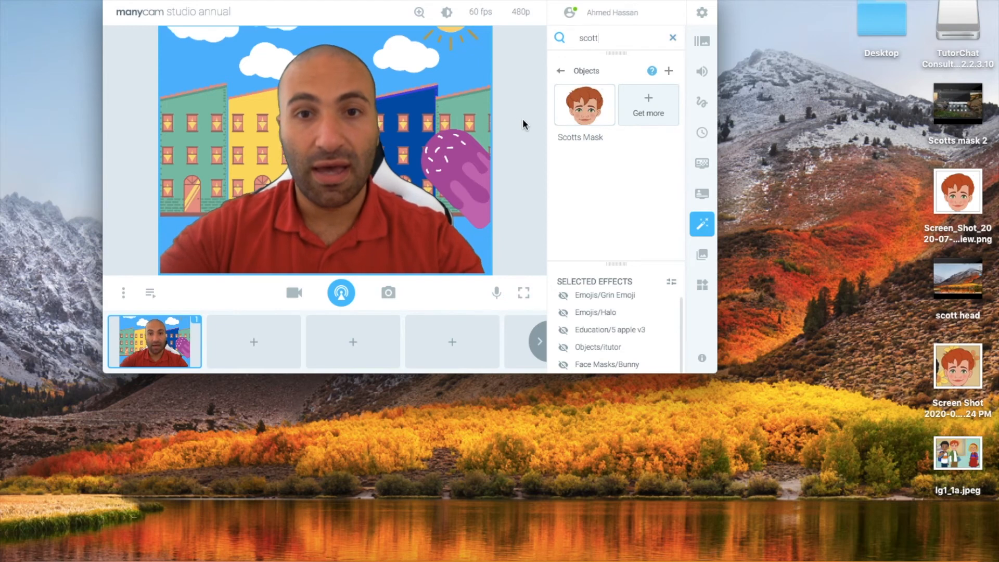
click(583, 104)
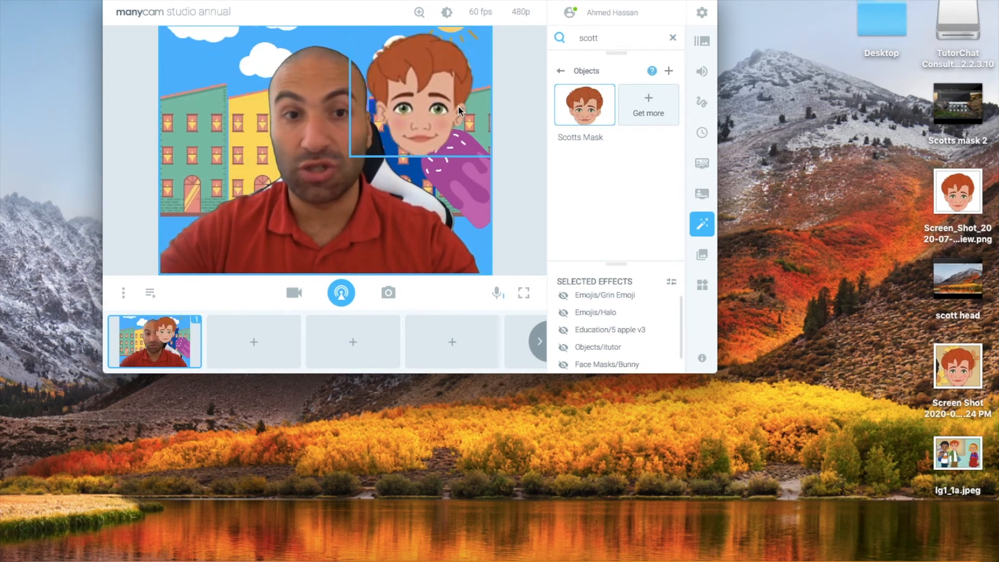